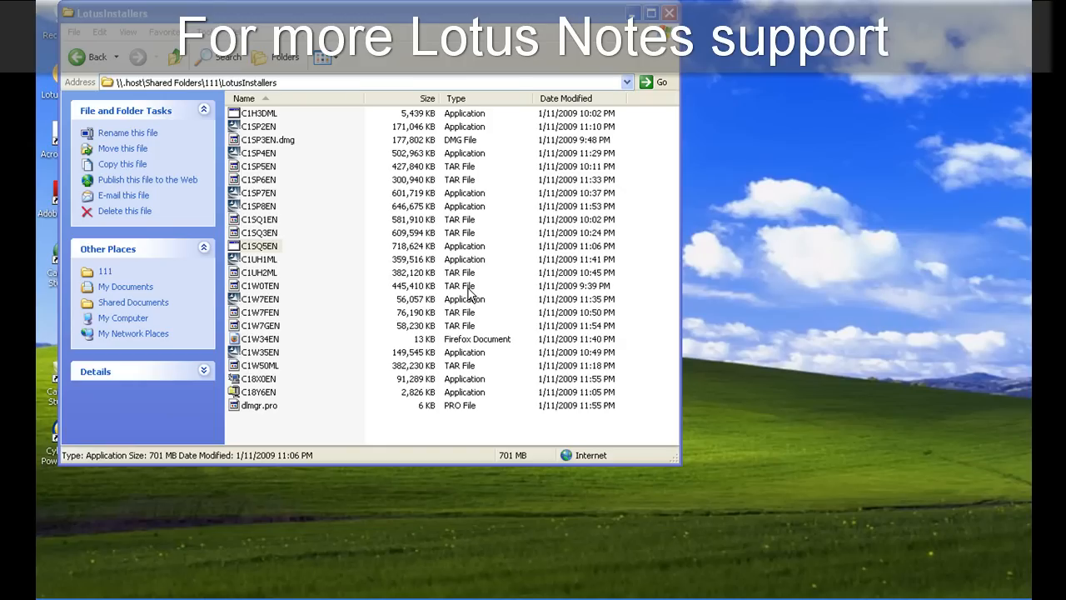
{"action": "mouse_move", "coordinate": [377, 247]}
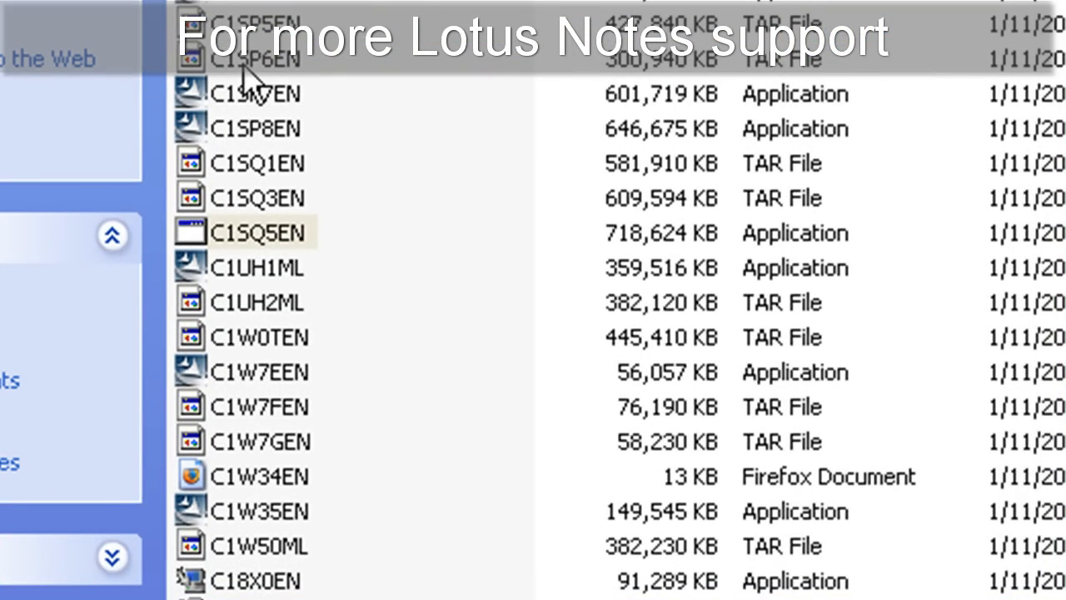
{"action": "mouse_move", "coordinate": [254, 134]}
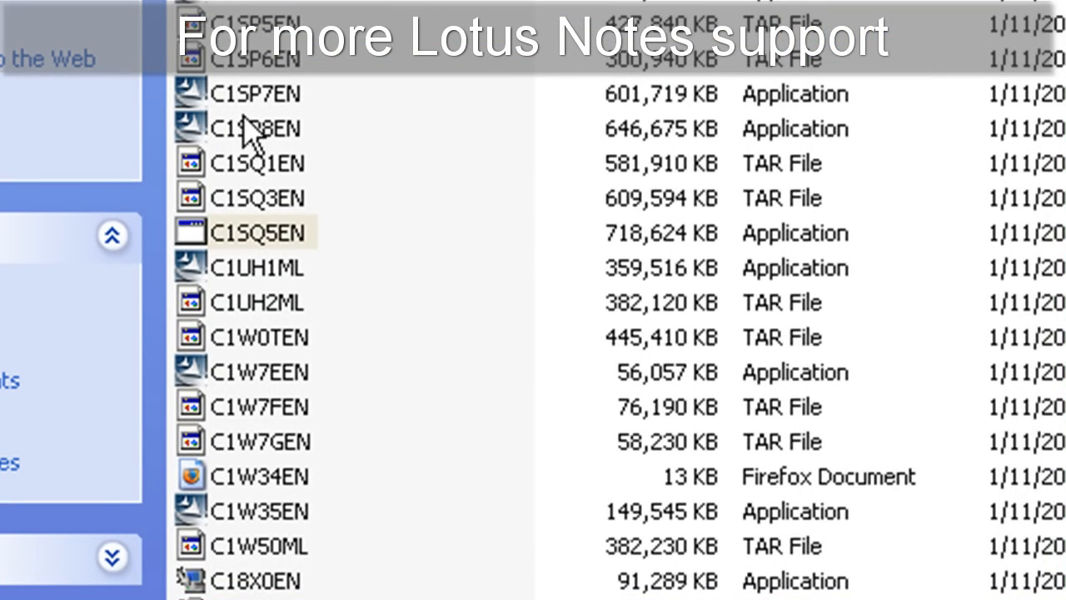
{"action": "mouse_move", "coordinate": [196, 250]}
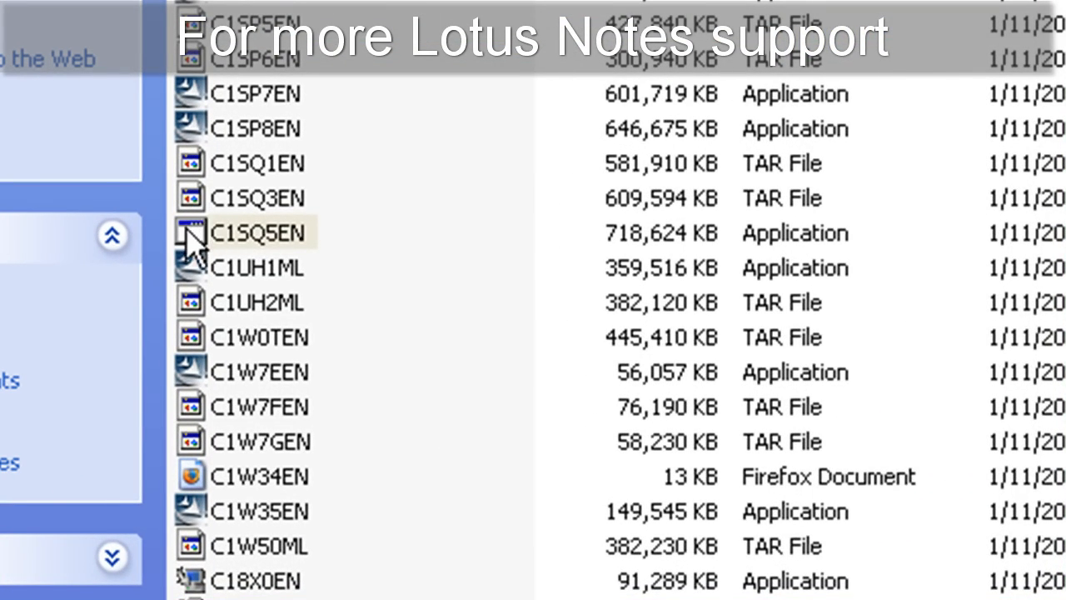
{"action": "mouse_move", "coordinate": [195, 250]}
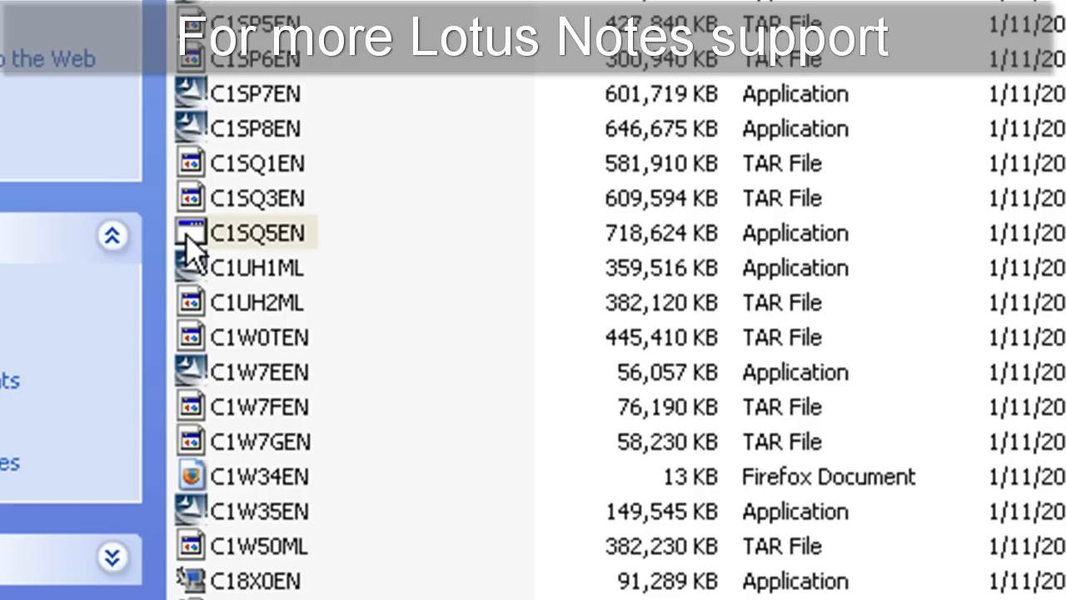
Select the 718 MB C1SQ5EN installer file in the LotusInstallers folder
{"action": "left_click", "coordinate": [258, 232]}
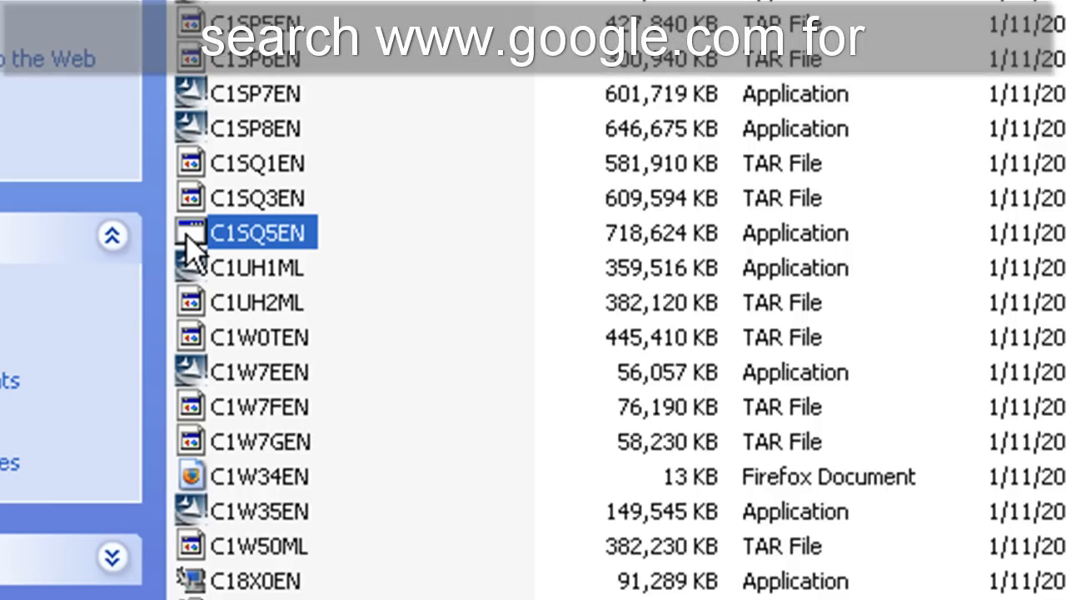
Run the C1SQ5EN installer, allowing the unverified publisher, to reach the Location to Save Files page
{"action": "double_click", "coordinate": [258, 233]}
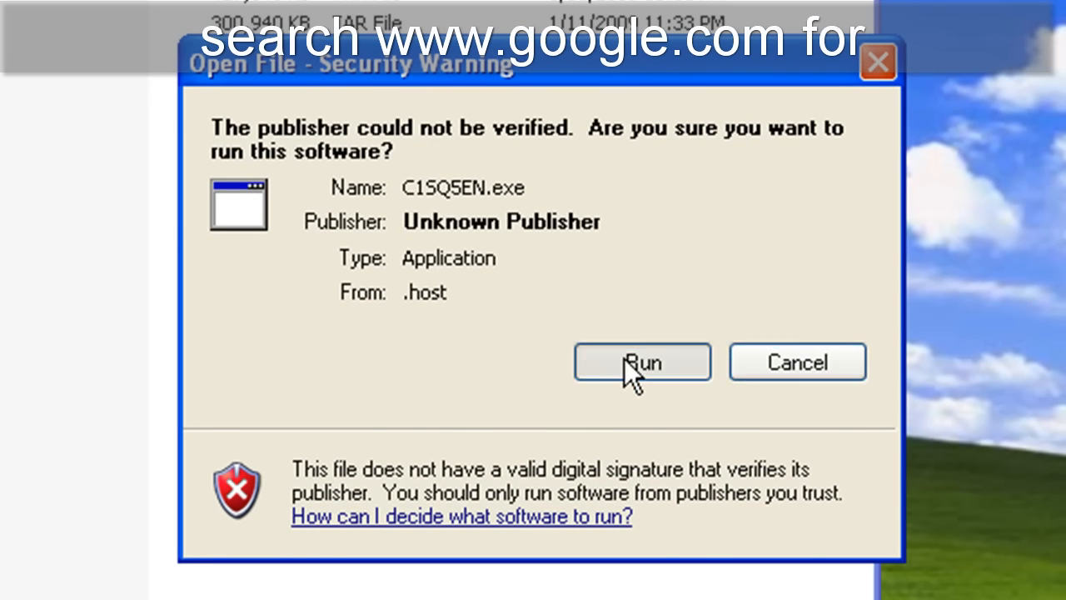
{"action": "left_click", "coordinate": [642, 361]}
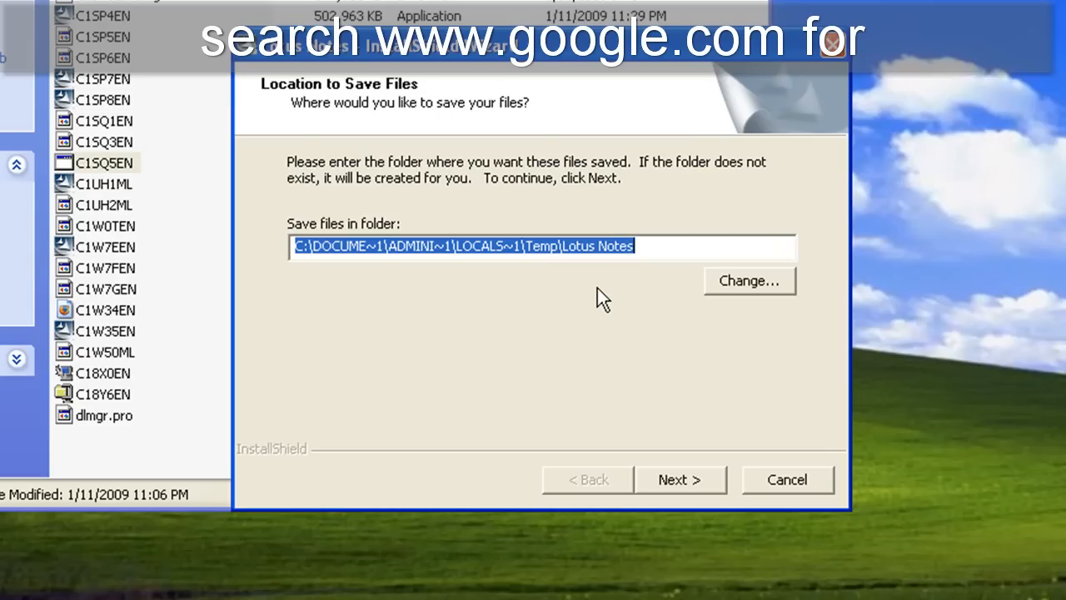
{"action": "mouse_move", "coordinate": [641, 291]}
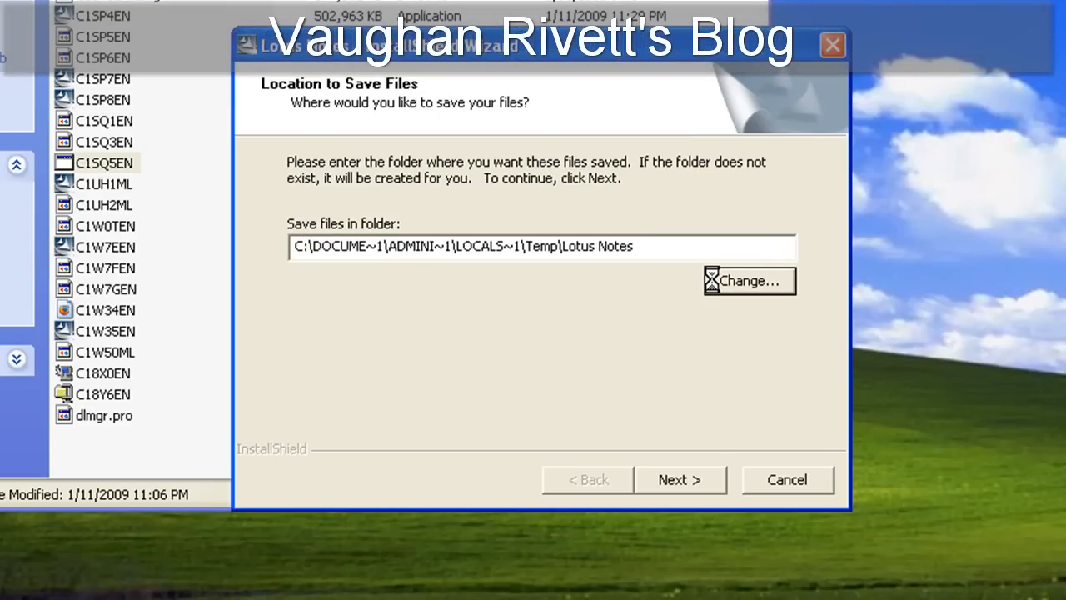
Change the save-files folder from Temp\Lotus Notes to the root of New Volume (D:)
{"action": "left_click", "coordinate": [747, 281]}
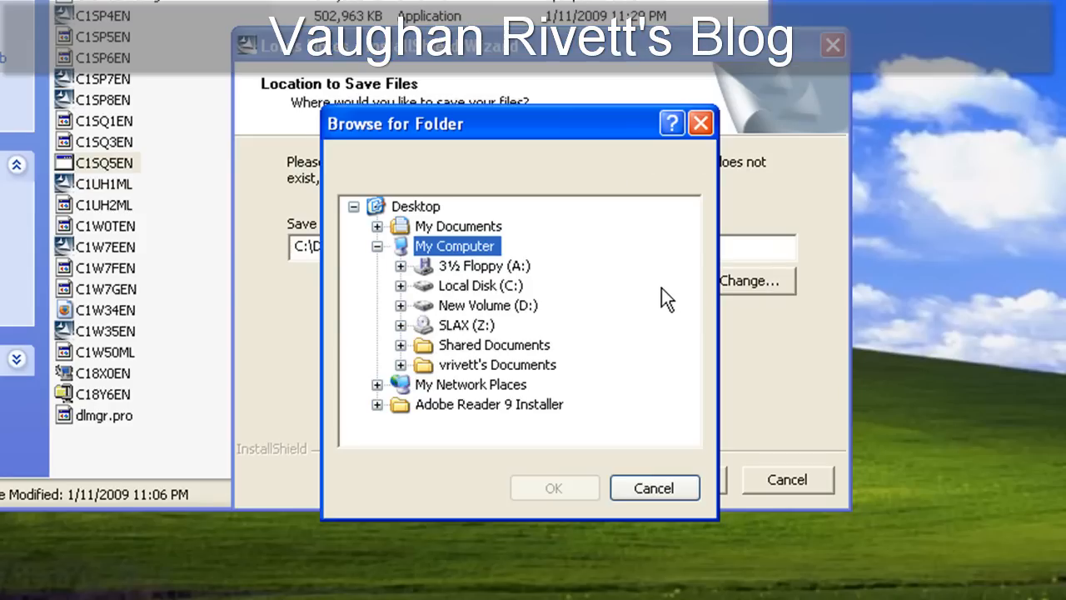
{"action": "mouse_move", "coordinate": [506, 297]}
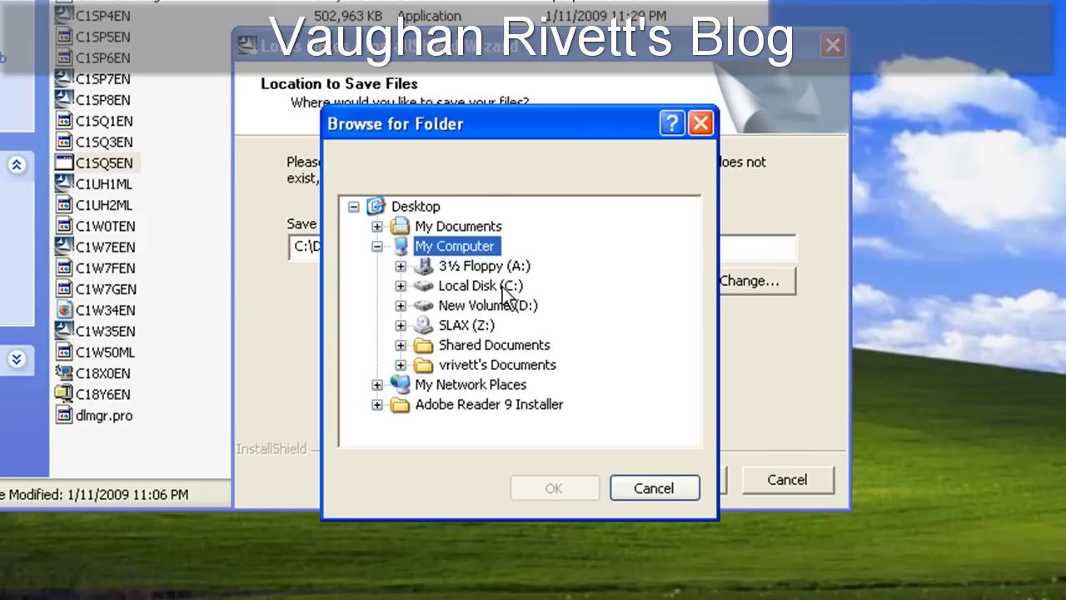
{"action": "left_click", "coordinate": [479, 286]}
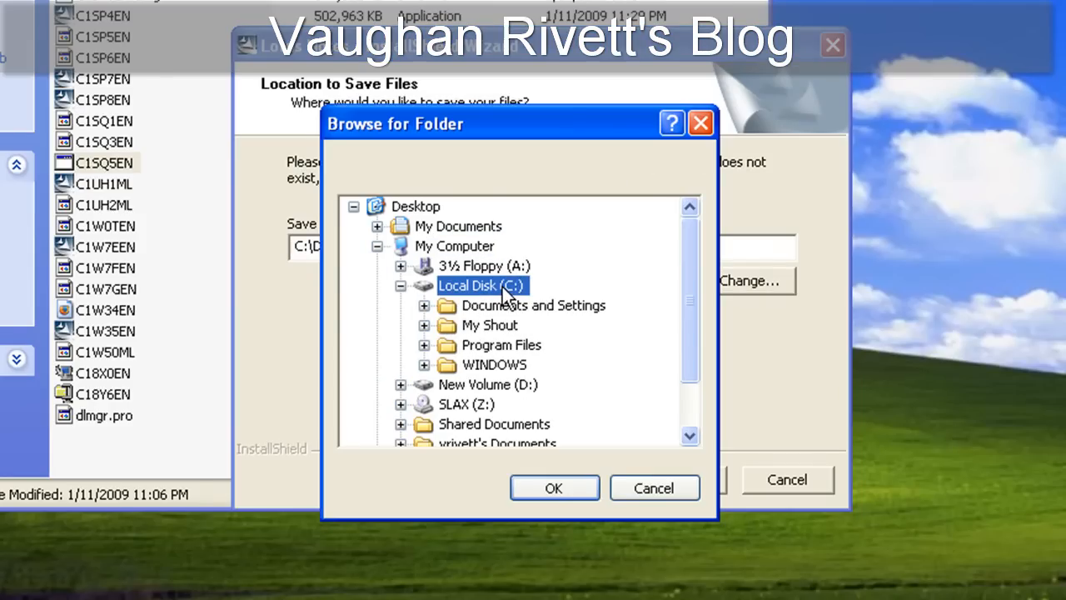
{"action": "mouse_move", "coordinate": [470, 354]}
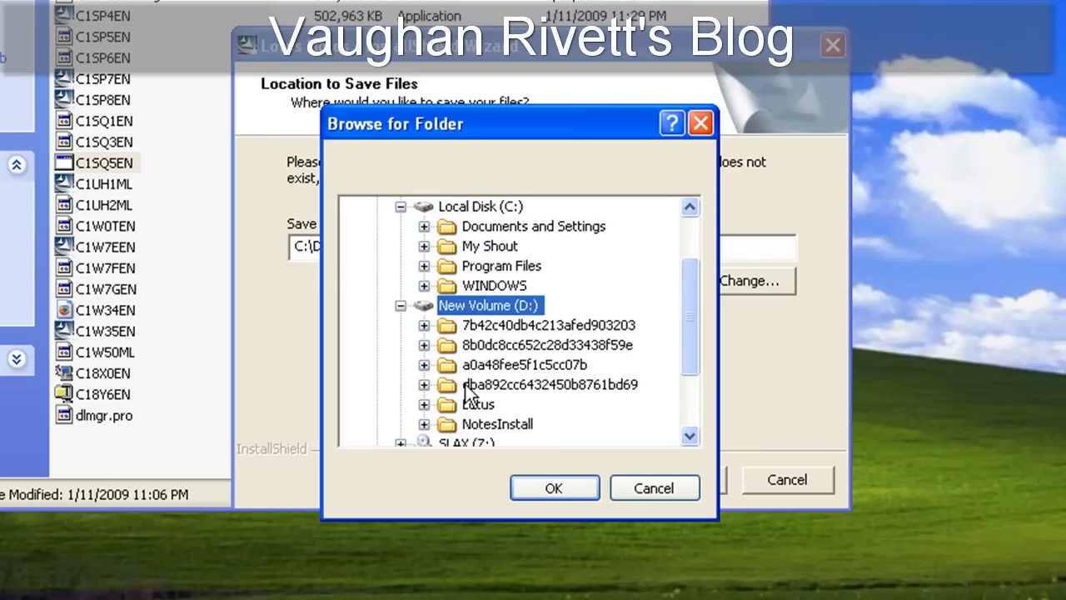
{"action": "mouse_move", "coordinate": [587, 403]}
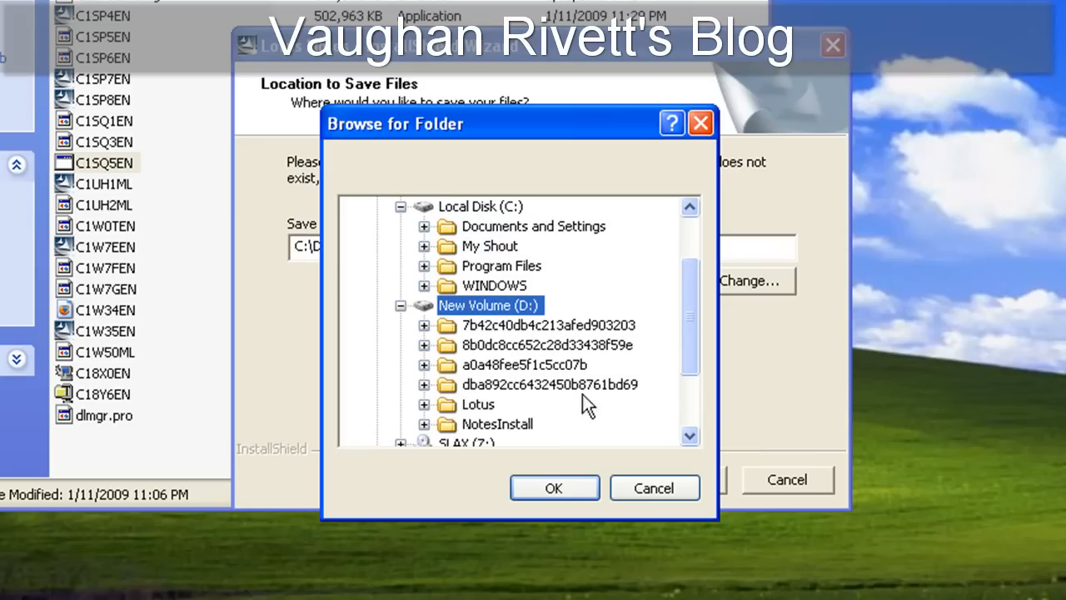
{"action": "scroll", "scroll_direction": "down", "scroll_amount": 3}
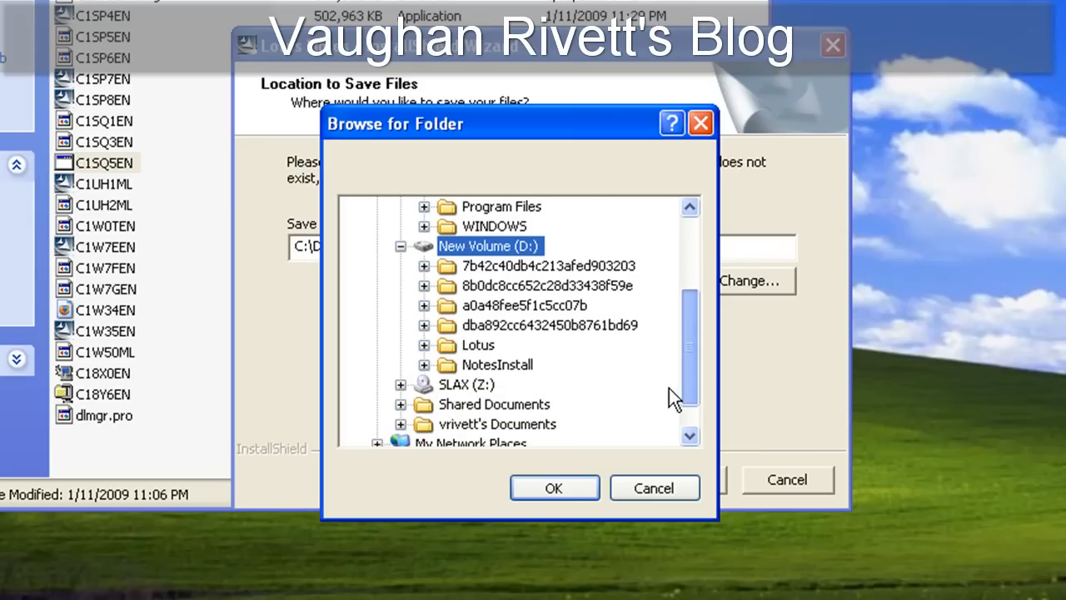
{"action": "scroll", "scroll_direction": "down", "scroll_amount": 3}
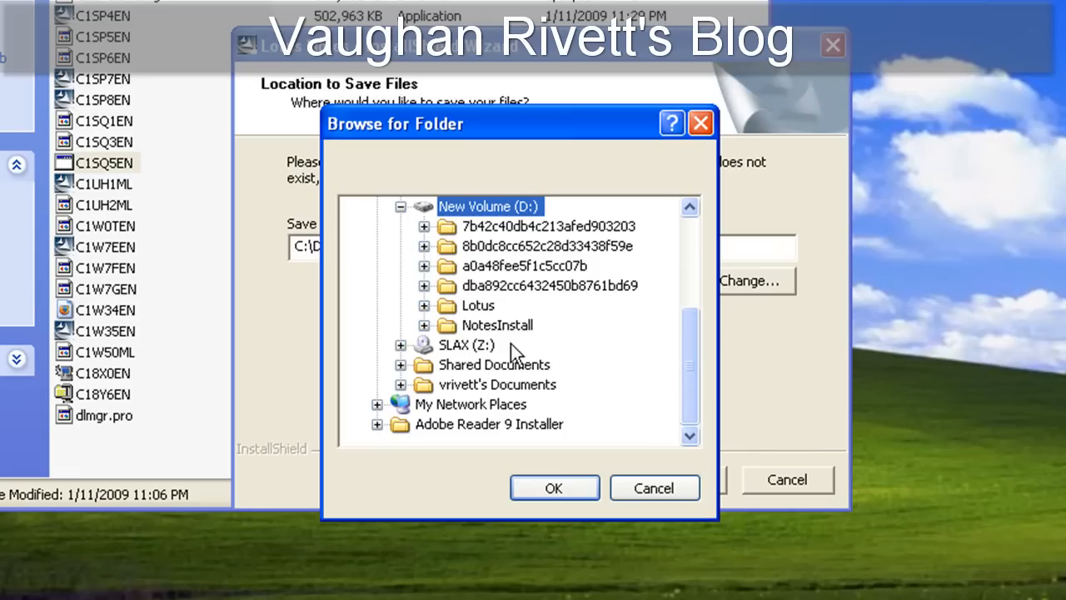
{"action": "mouse_move", "coordinate": [543, 456]}
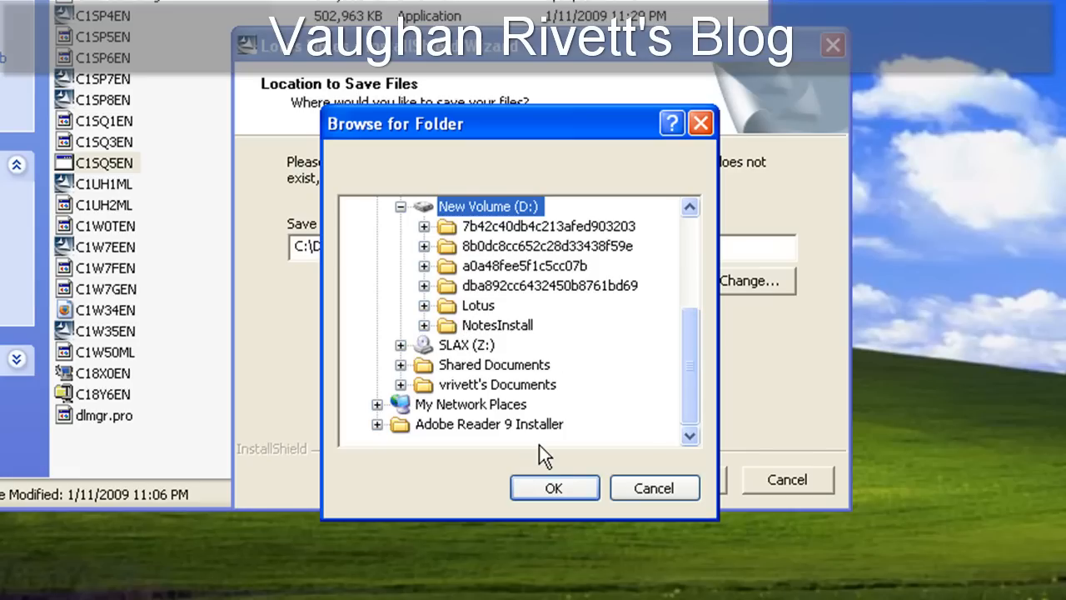
{"action": "left_click", "coordinate": [554, 487]}
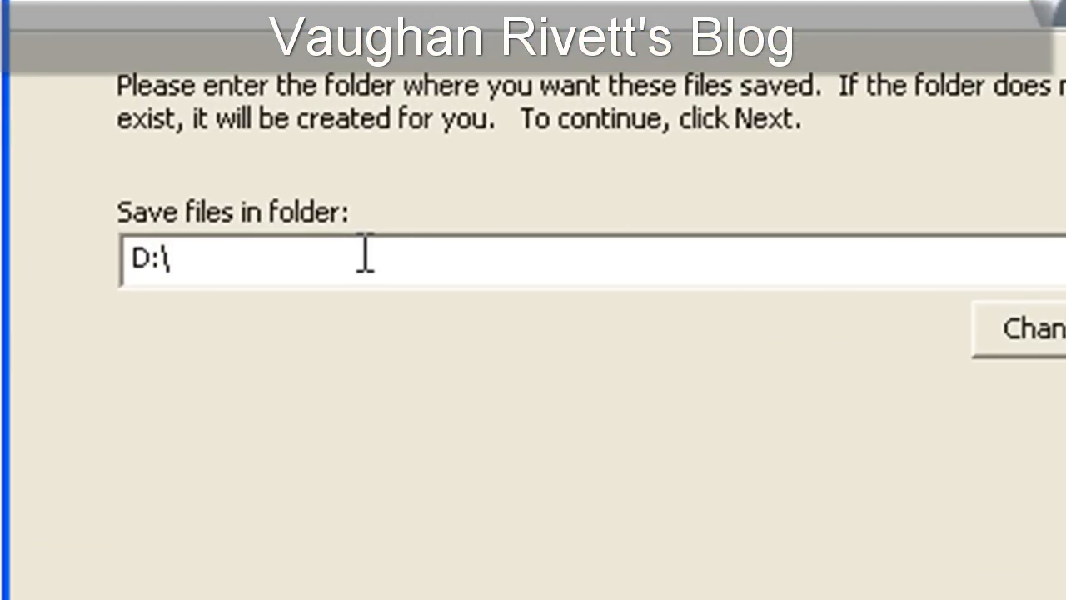
Extend the save path to D:\85Installer\ for extracting the package
{"action": "type", "text": "85I"}
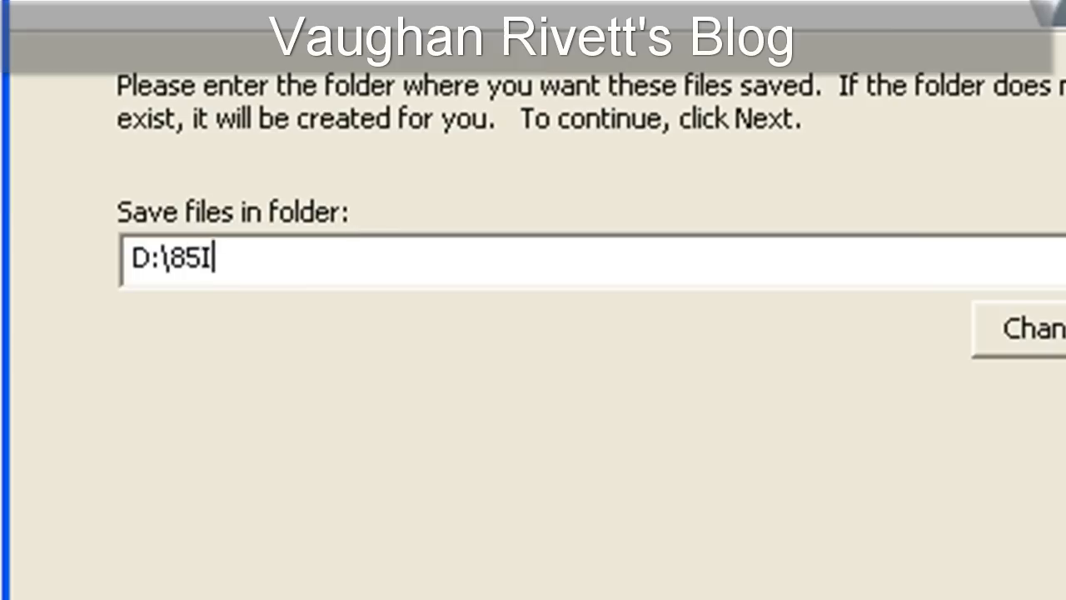
{"action": "type", "text": "nstaller"}
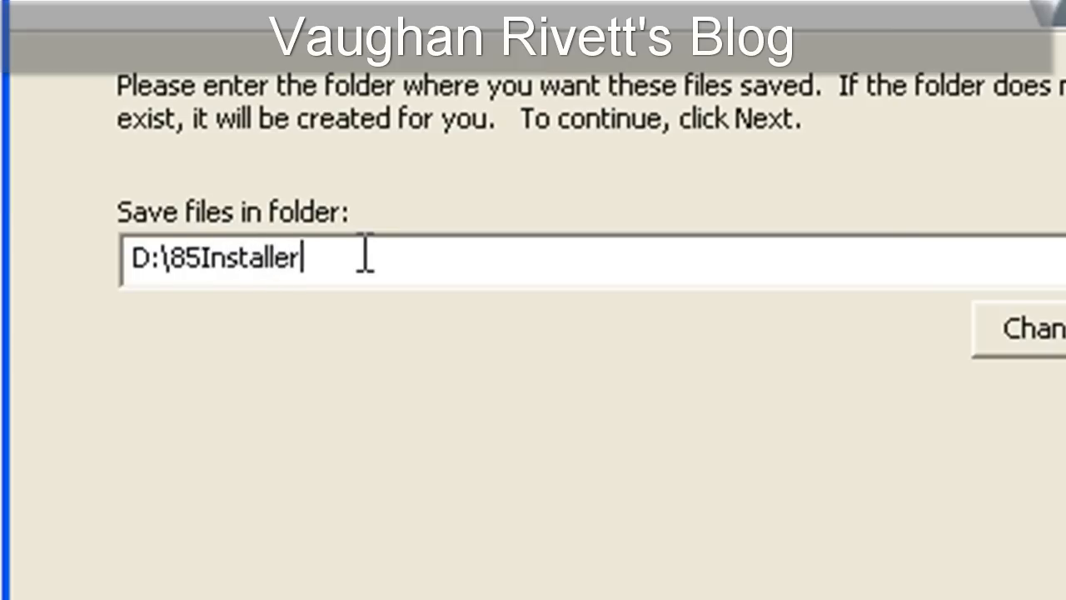
{"action": "type", "text": "\\"}
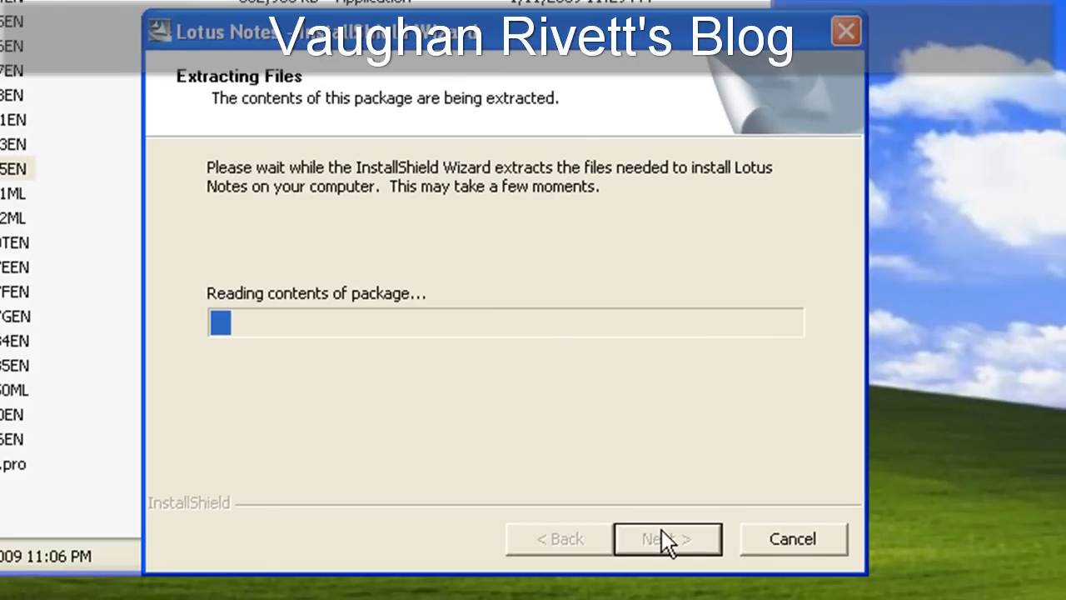
{"action": "mouse_move", "coordinate": [258, 546]}
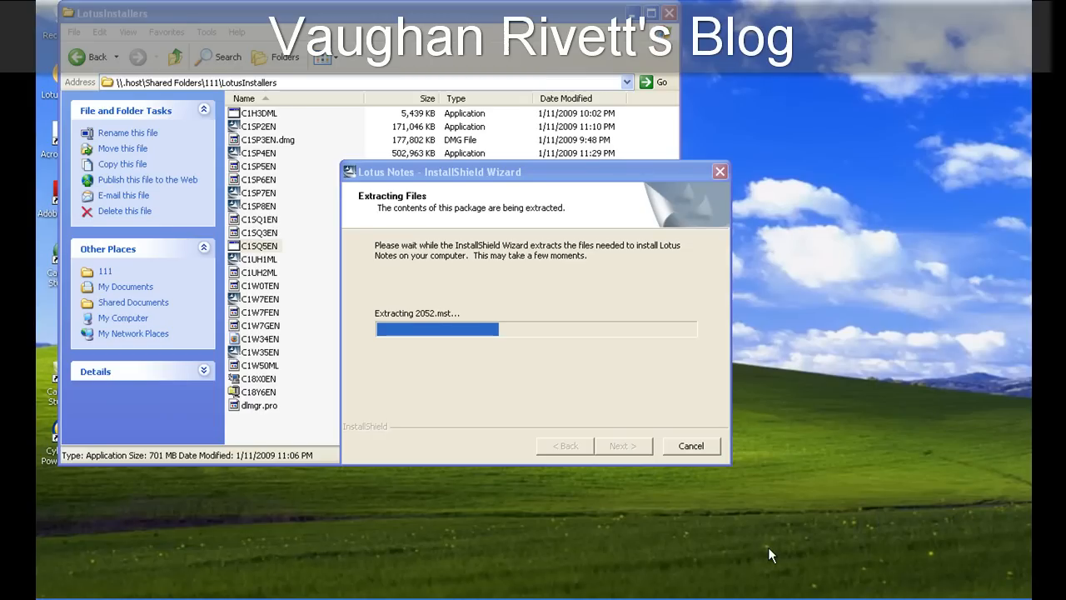
{"action": "mouse_move", "coordinate": [582, 385]}
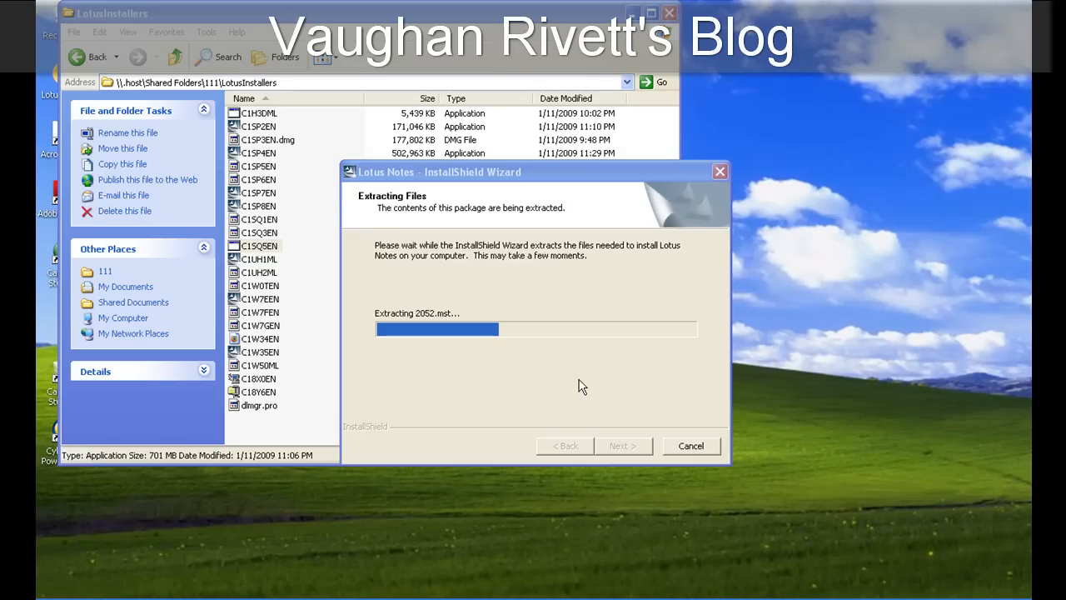
{"action": "mouse_move", "coordinate": [277, 150]}
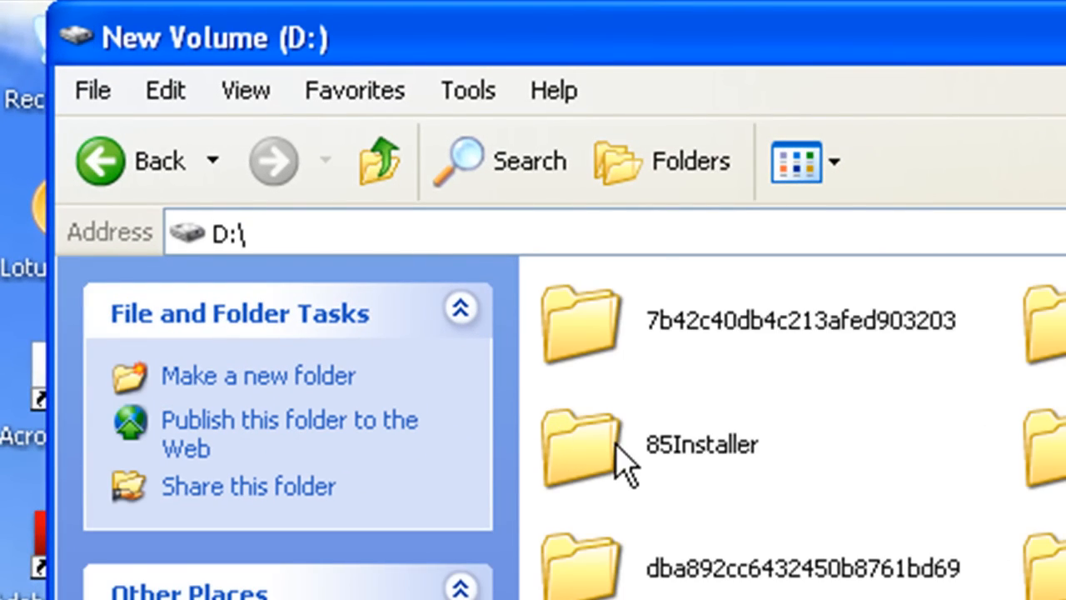
Launch the Lotus Notes 8.5 setup program from the D:\85Installer folder
{"action": "double_click", "coordinate": [580, 444]}
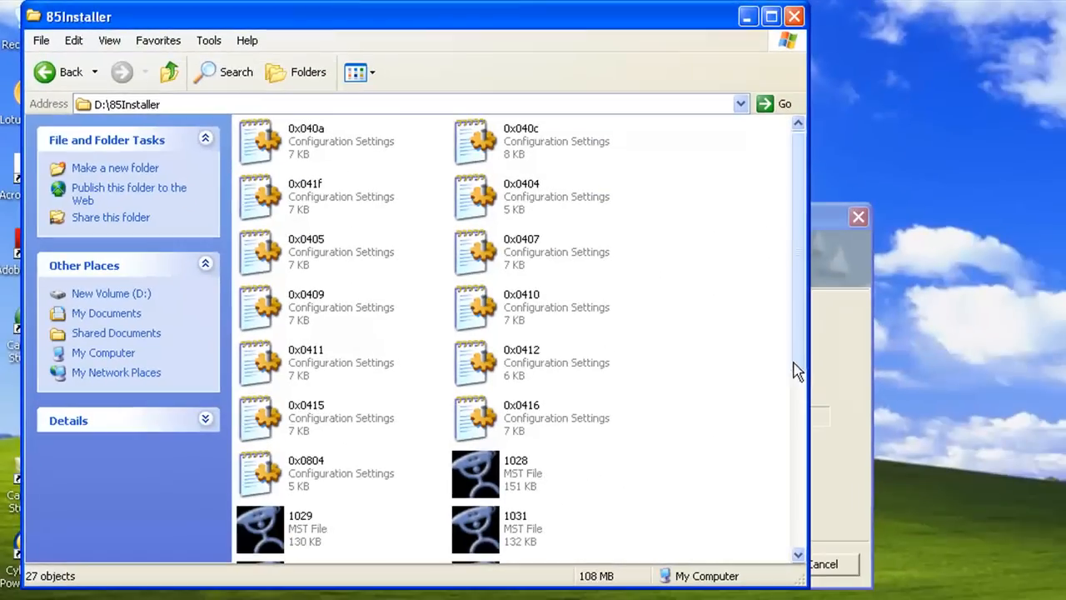
{"action": "scroll", "scroll_direction": "down", "scroll_amount": 3}
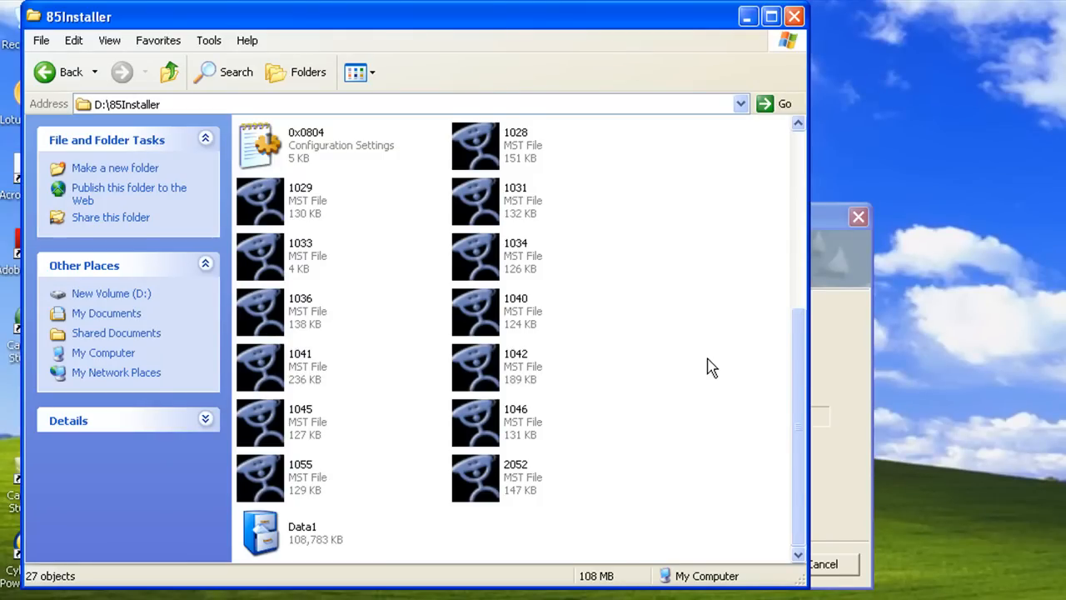
{"action": "mouse_move", "coordinate": [722, 372]}
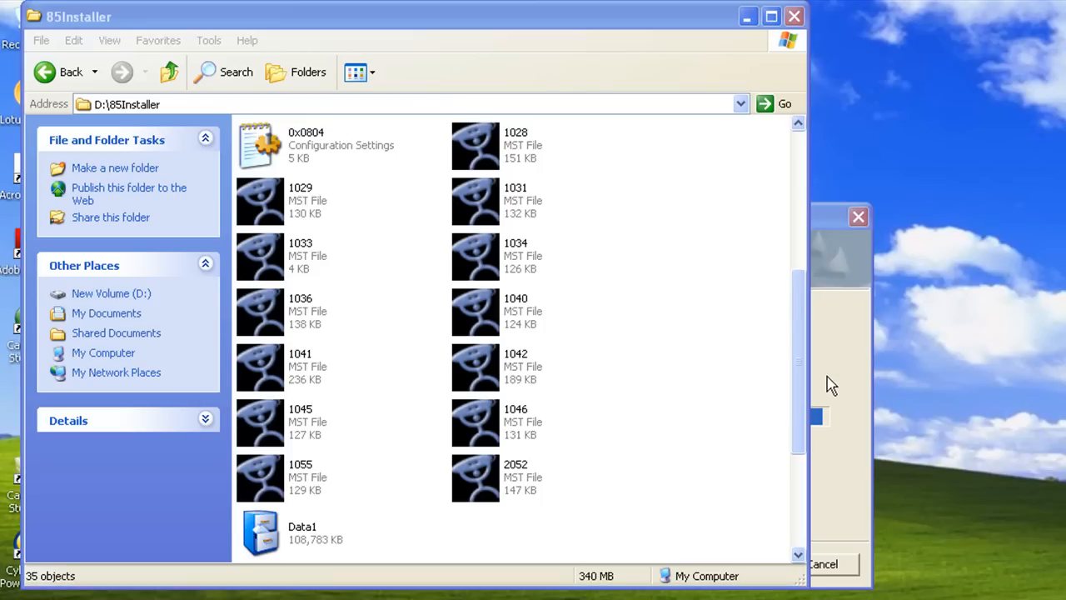
{"action": "scroll", "scroll_direction": "down", "scroll_amount": 3}
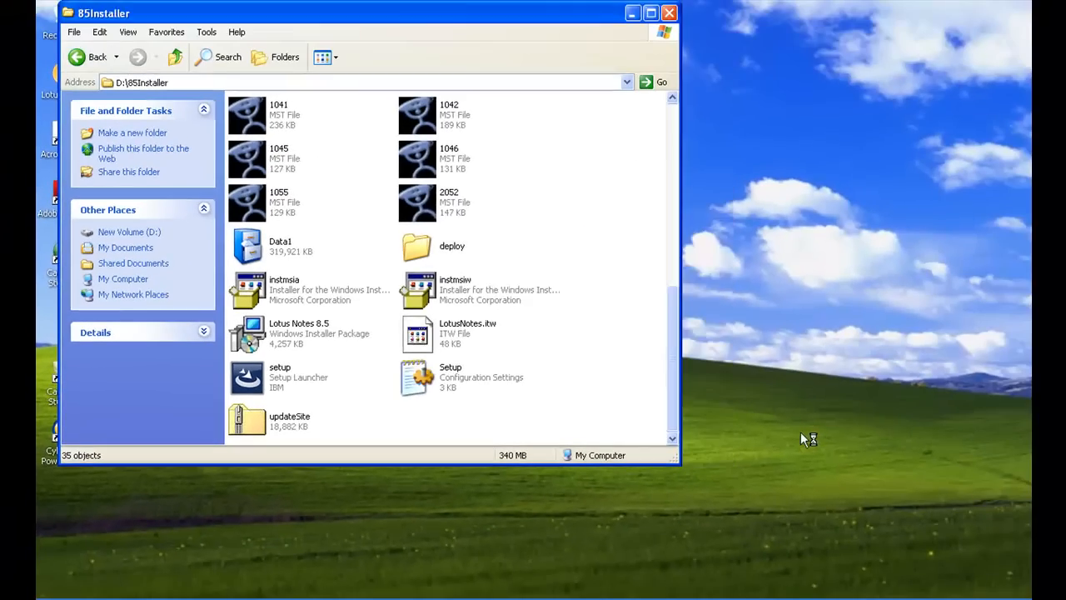
{"action": "double_click", "coordinate": [299, 333]}
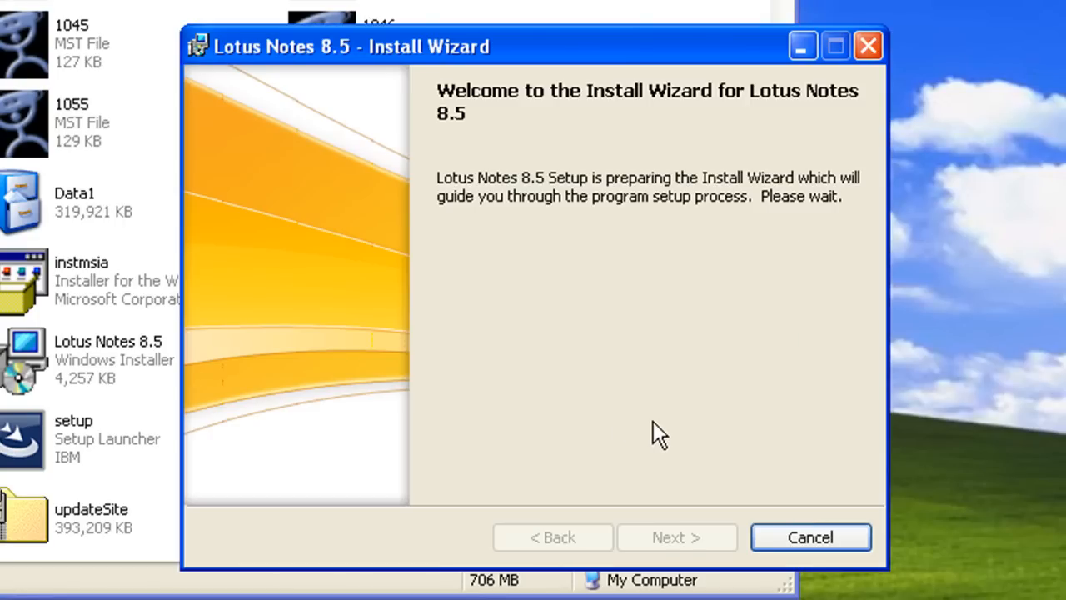
{"action": "mouse_move", "coordinate": [665, 466]}
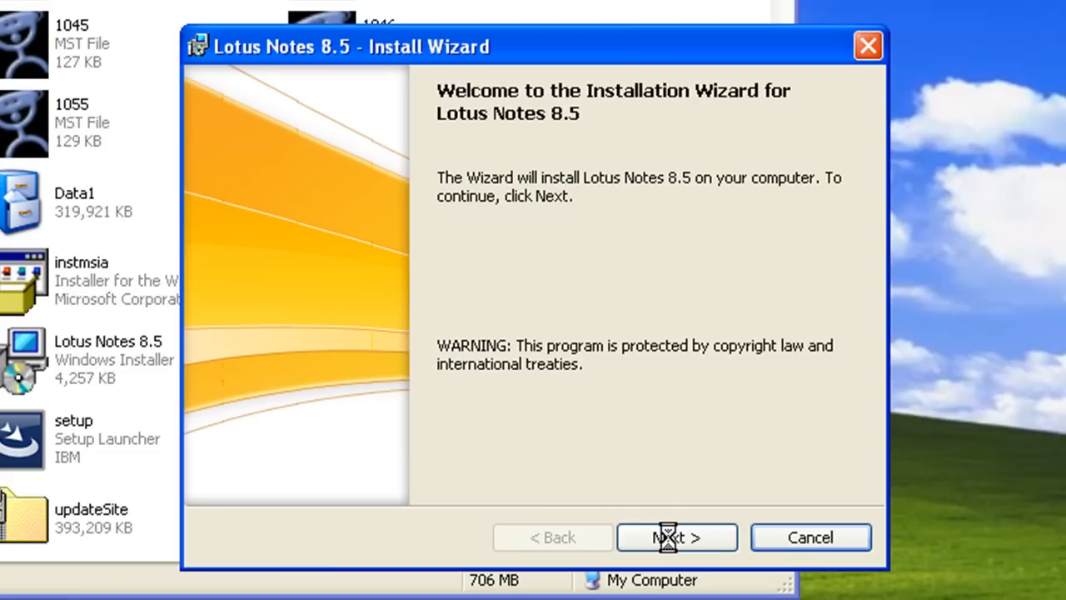
Continue from the Welcome screen to the License Agreement step
{"action": "left_click", "coordinate": [676, 537]}
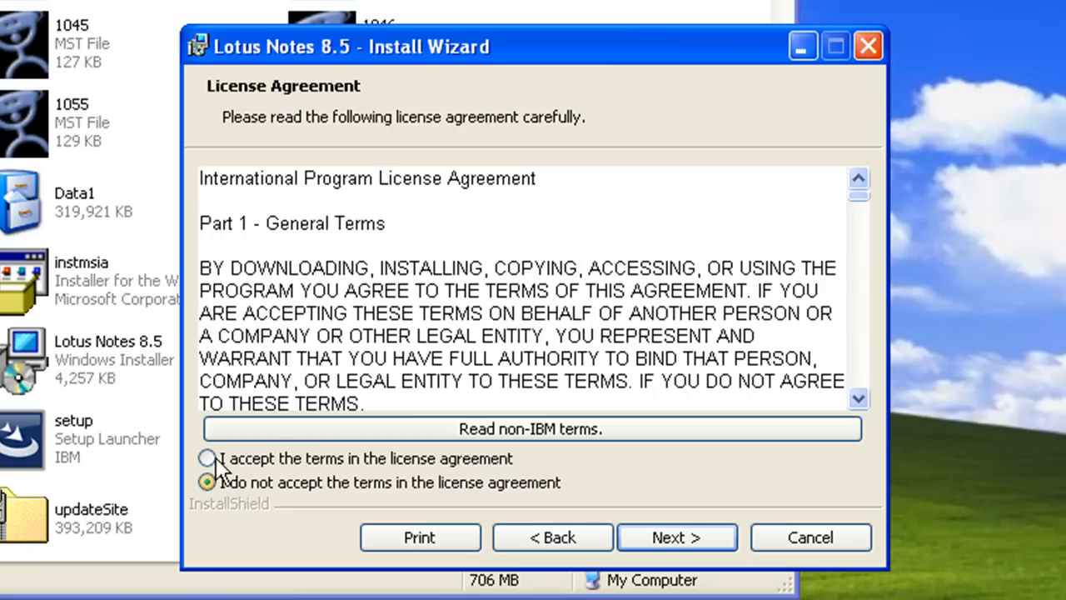
{"action": "mouse_move", "coordinate": [315, 467]}
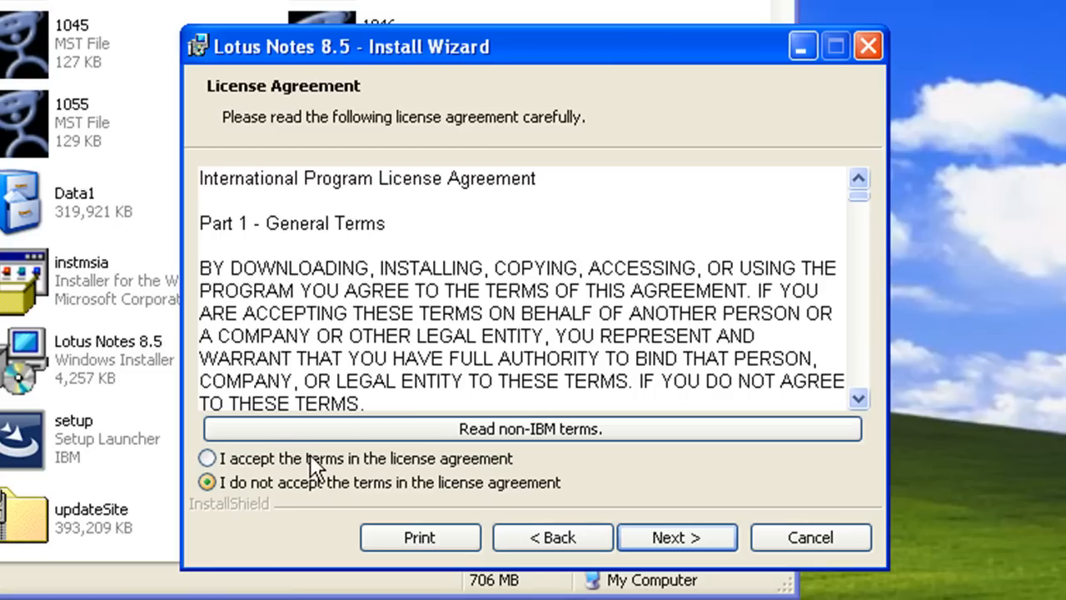
Accept the license terms and keep default customer information and install folders through to Custom Setup
{"action": "left_click", "coordinate": [206, 458]}
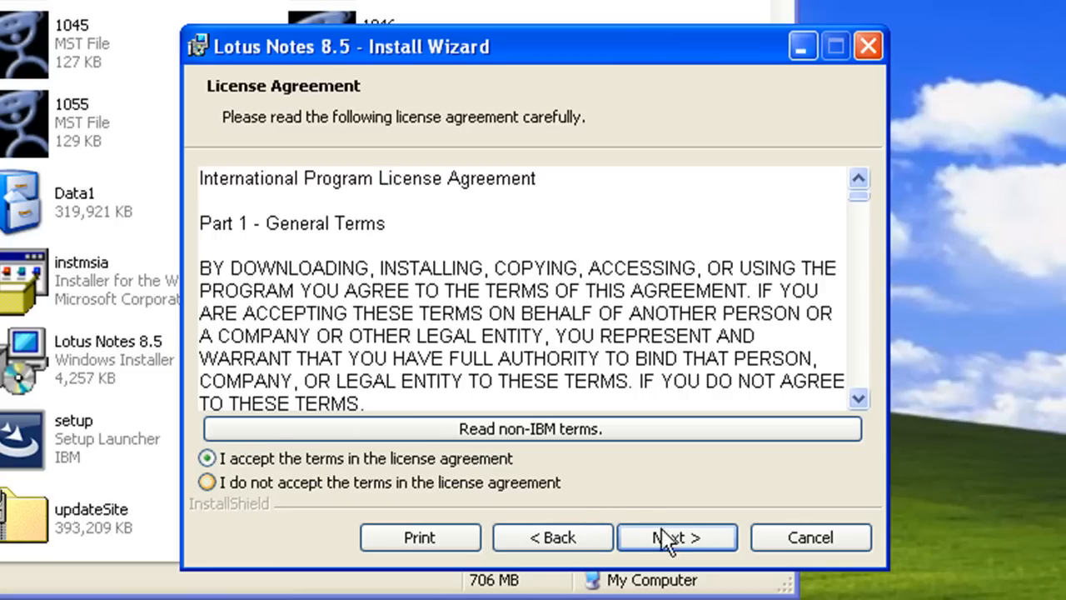
{"action": "left_click", "coordinate": [676, 537]}
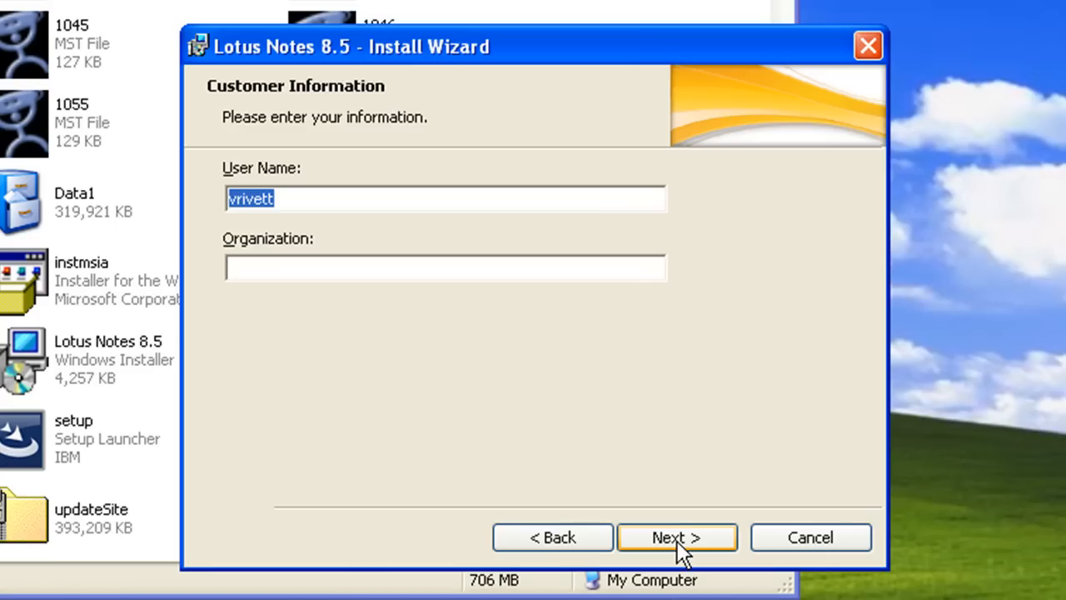
{"action": "left_click", "coordinate": [676, 536]}
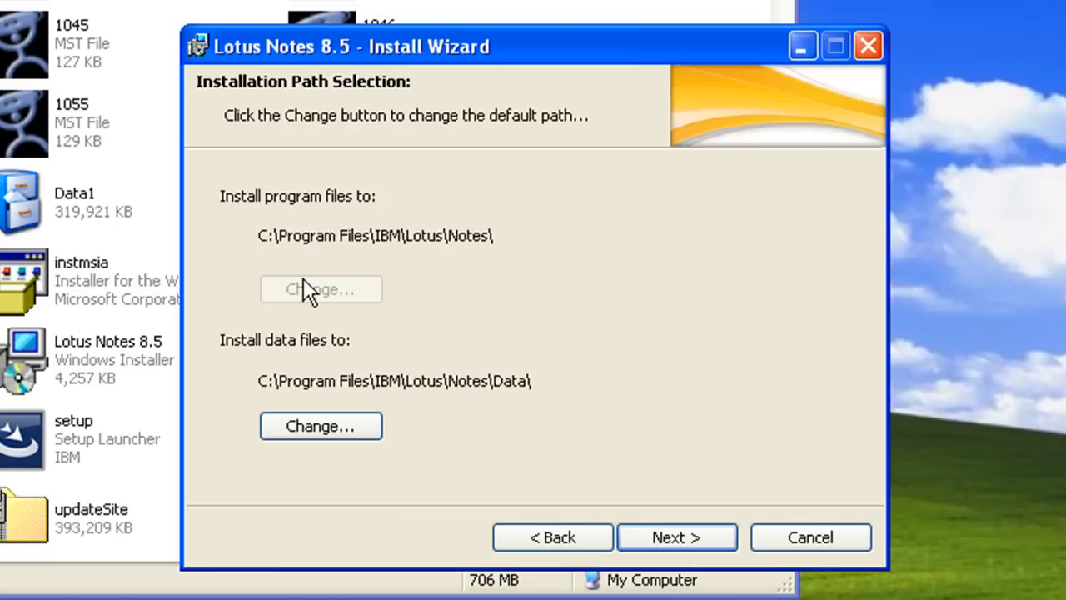
{"action": "mouse_move", "coordinate": [328, 266]}
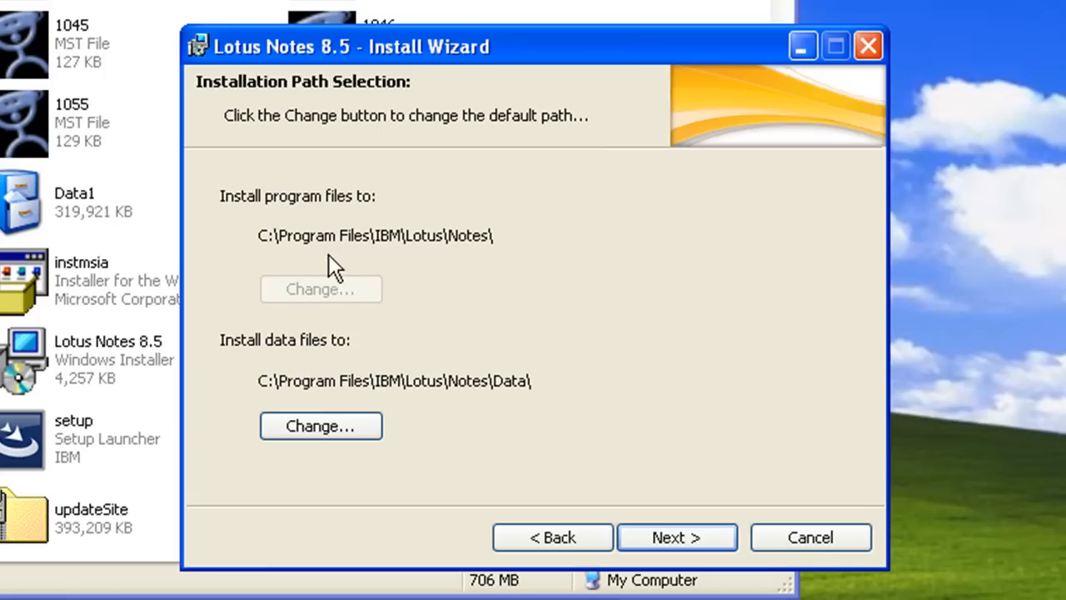
{"action": "mouse_move", "coordinate": [462, 283]}
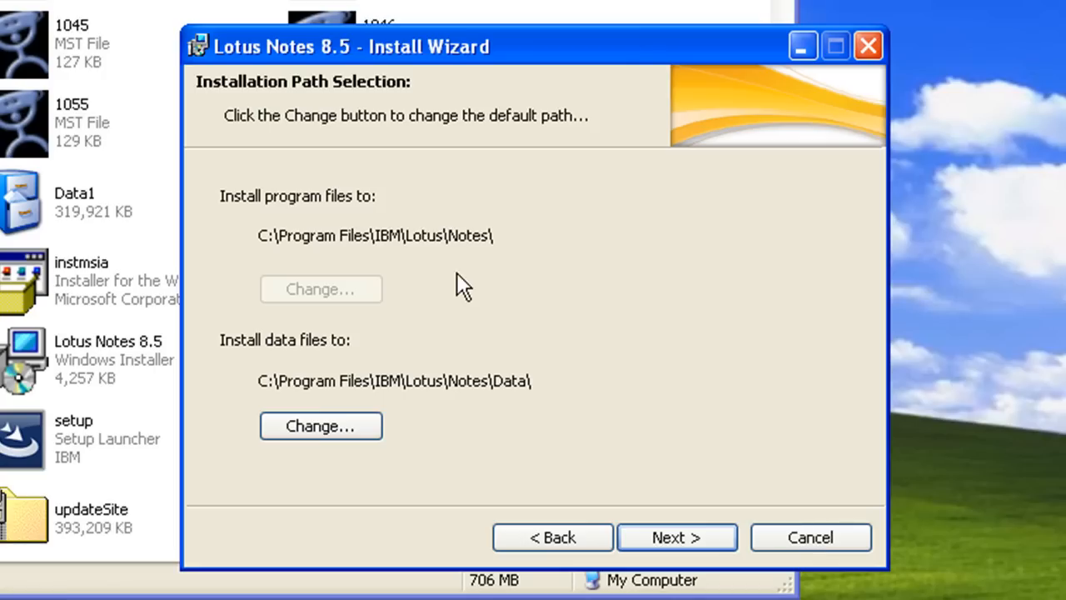
{"action": "mouse_move", "coordinate": [318, 370]}
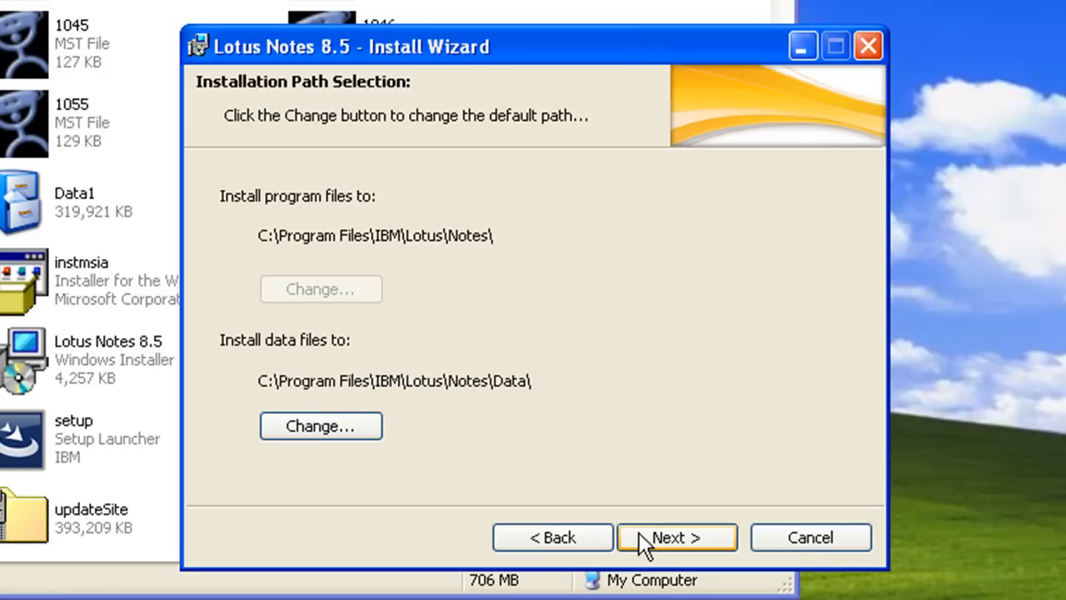
{"action": "left_click", "coordinate": [676, 537]}
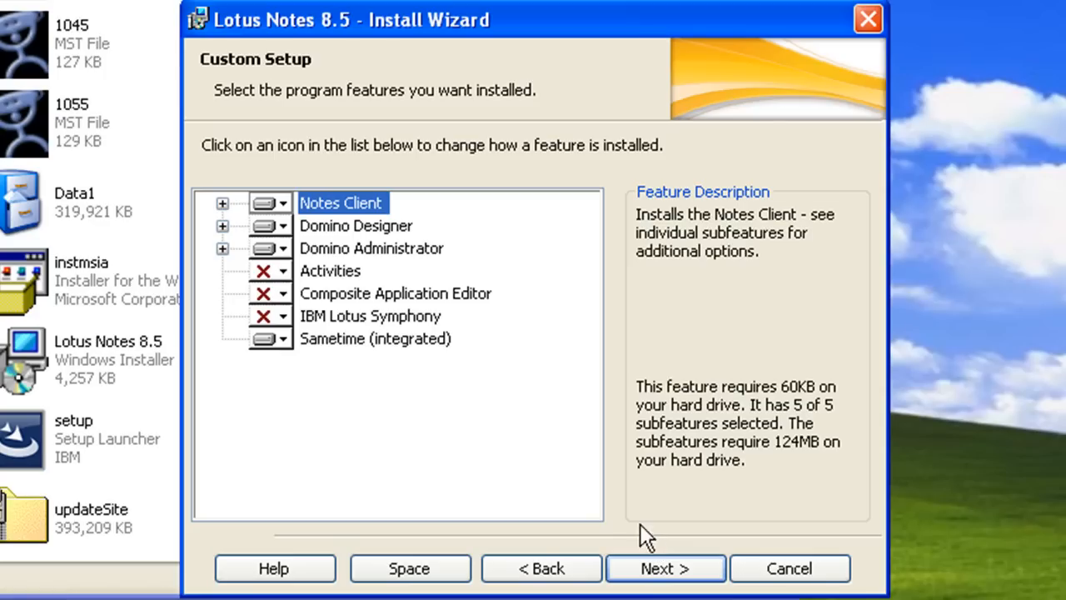
{"action": "mouse_move", "coordinate": [266, 241]}
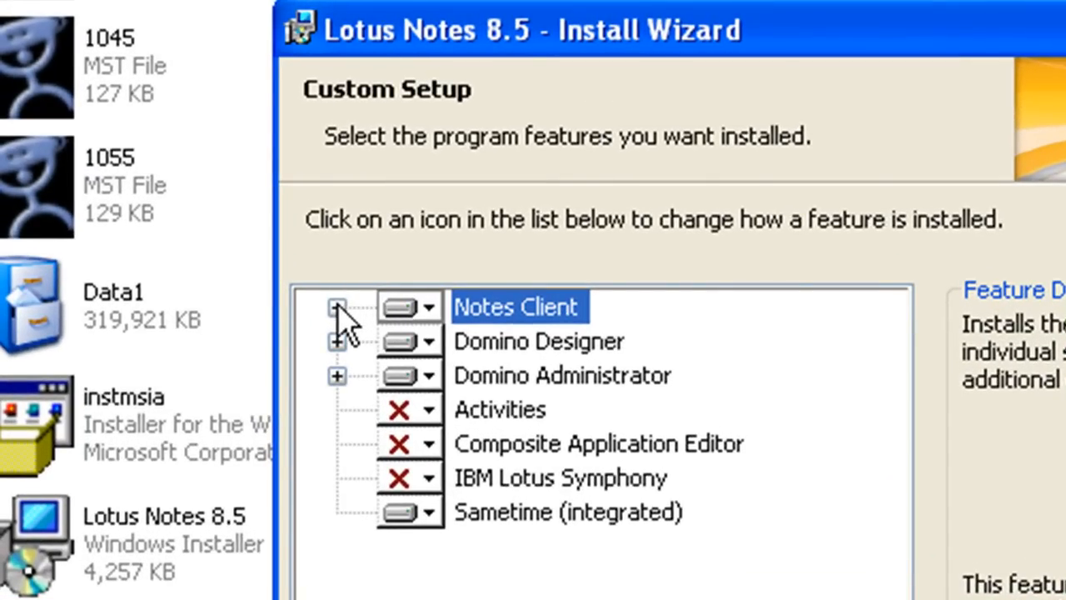
Review Notes Client, IBM Lotus Symphony and Sametime feature descriptions, then keep the default feature selection
{"action": "left_click", "coordinate": [336, 307]}
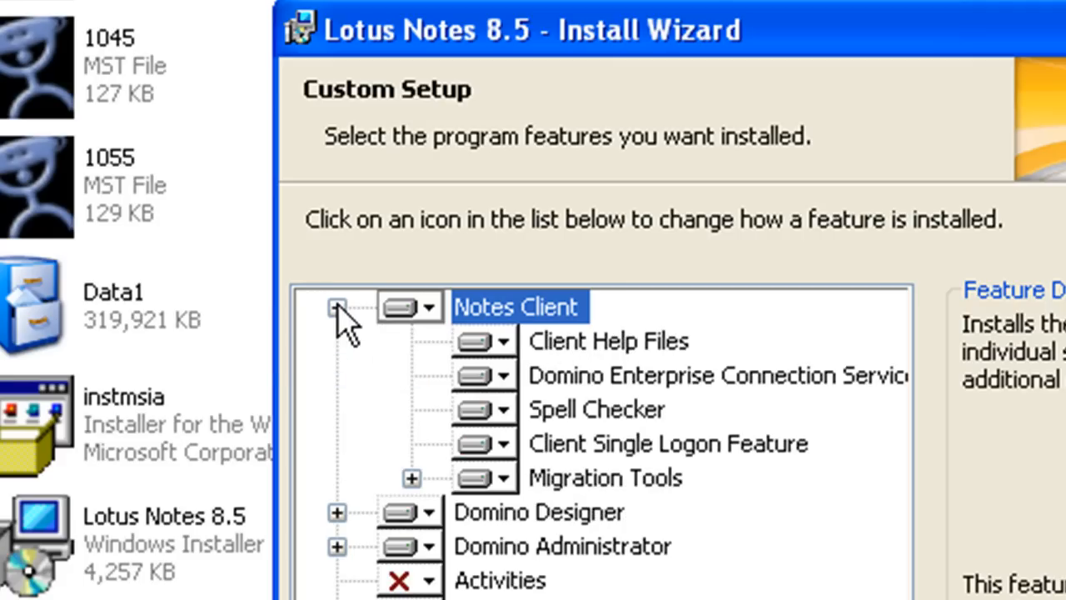
{"action": "left_click", "coordinate": [336, 306]}
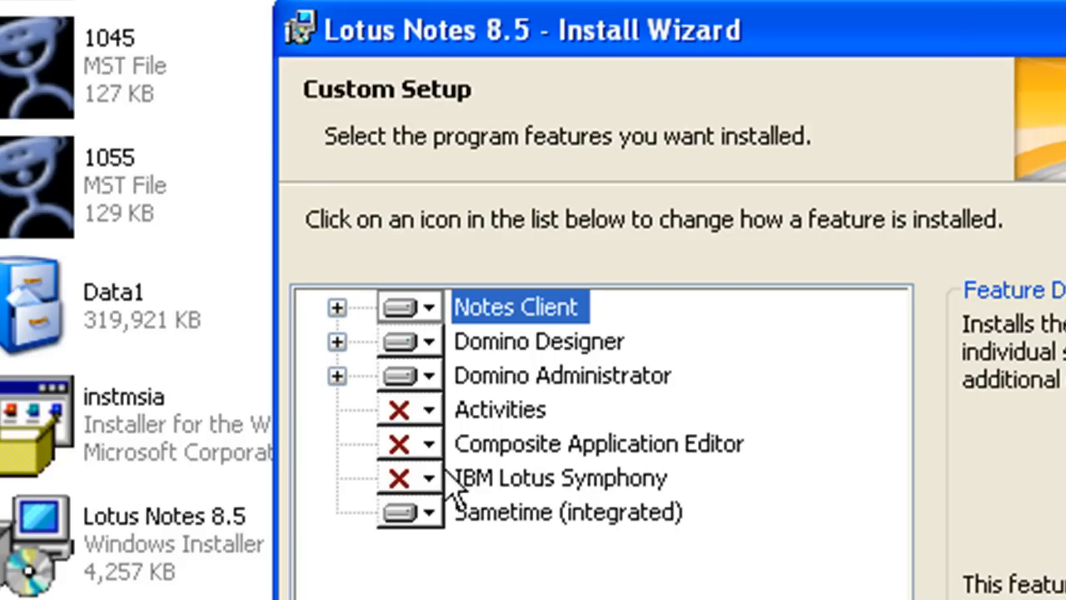
{"action": "mouse_move", "coordinate": [437, 499]}
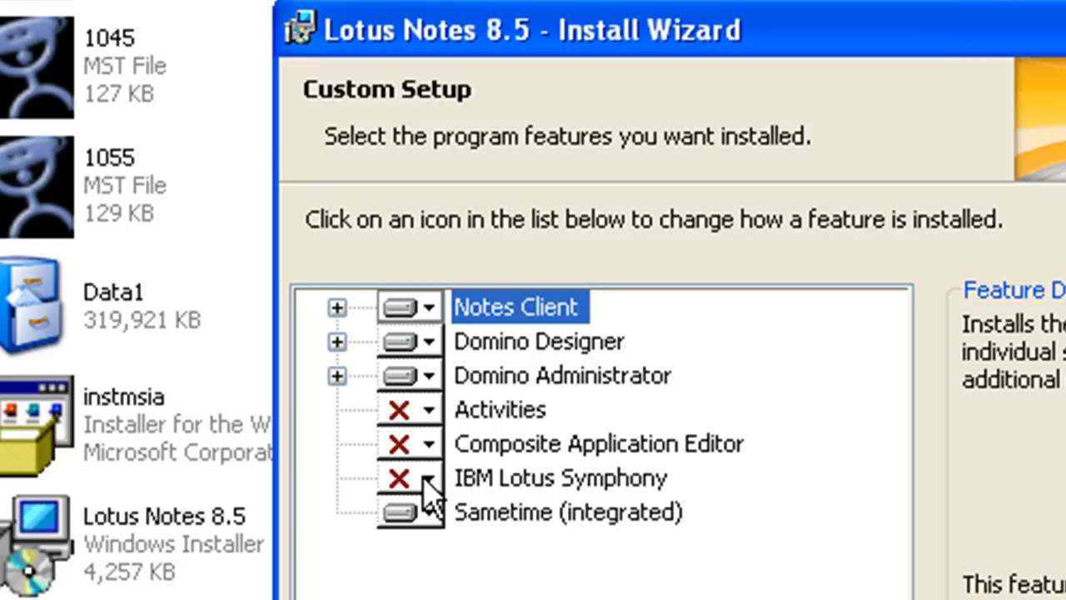
{"action": "left_click", "coordinate": [430, 477]}
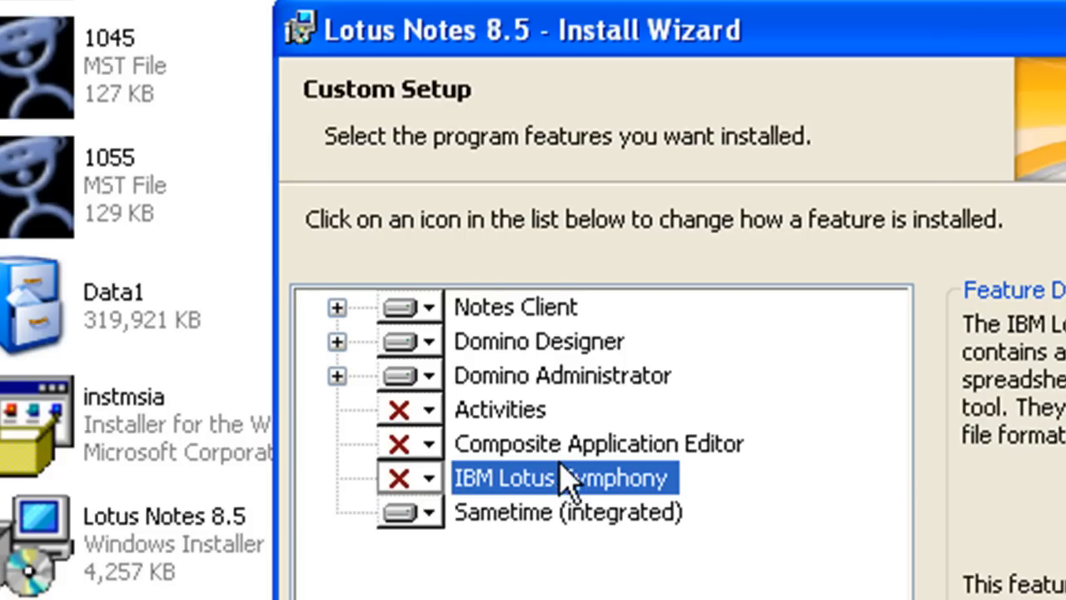
{"action": "mouse_move", "coordinate": [467, 558]}
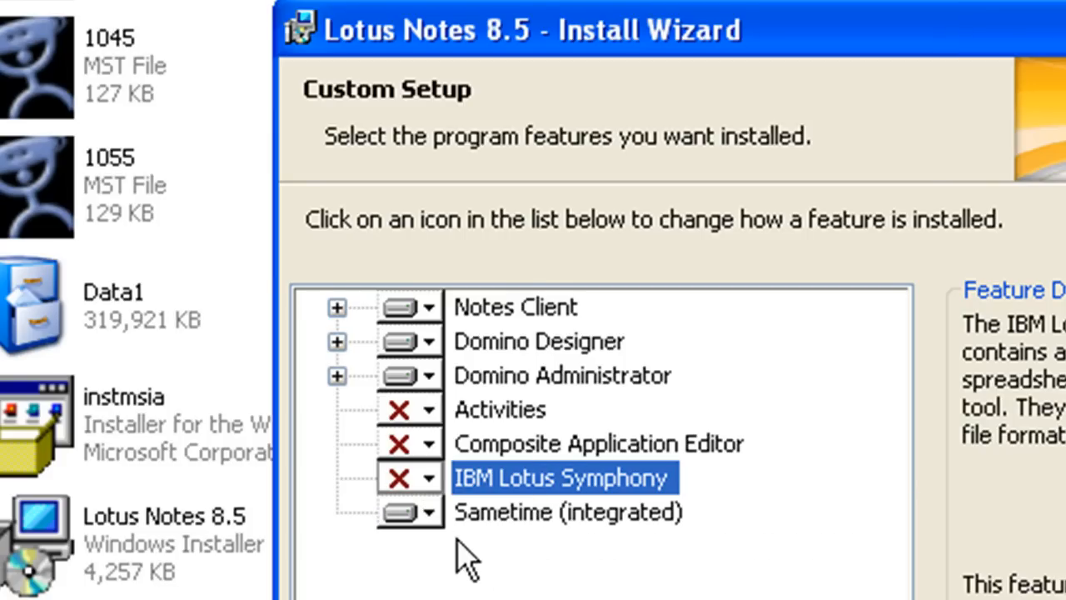
{"action": "left_click", "coordinate": [569, 512]}
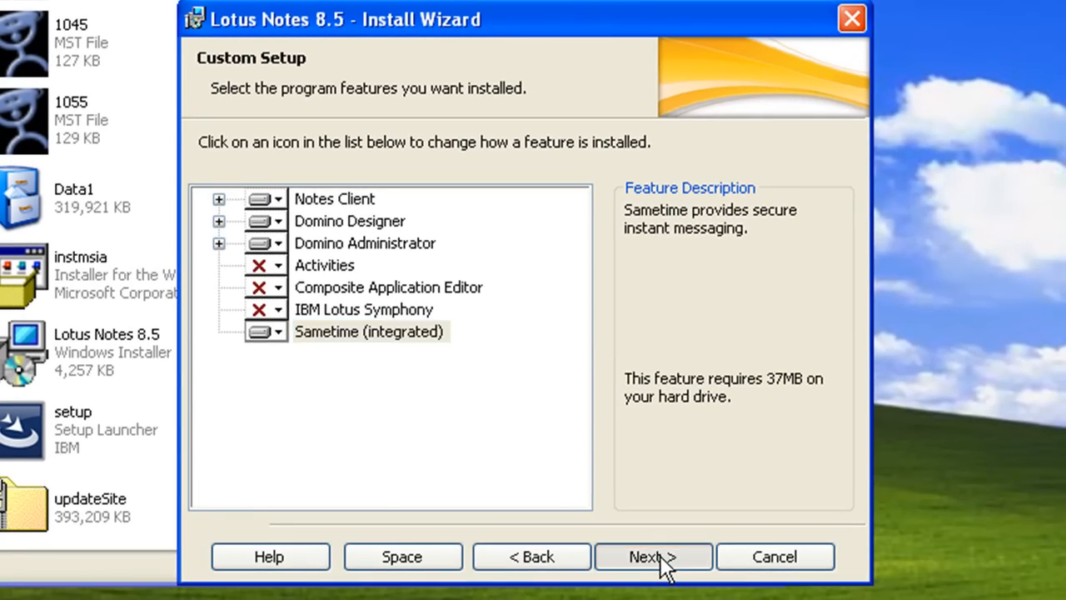
{"action": "left_click", "coordinate": [653, 556]}
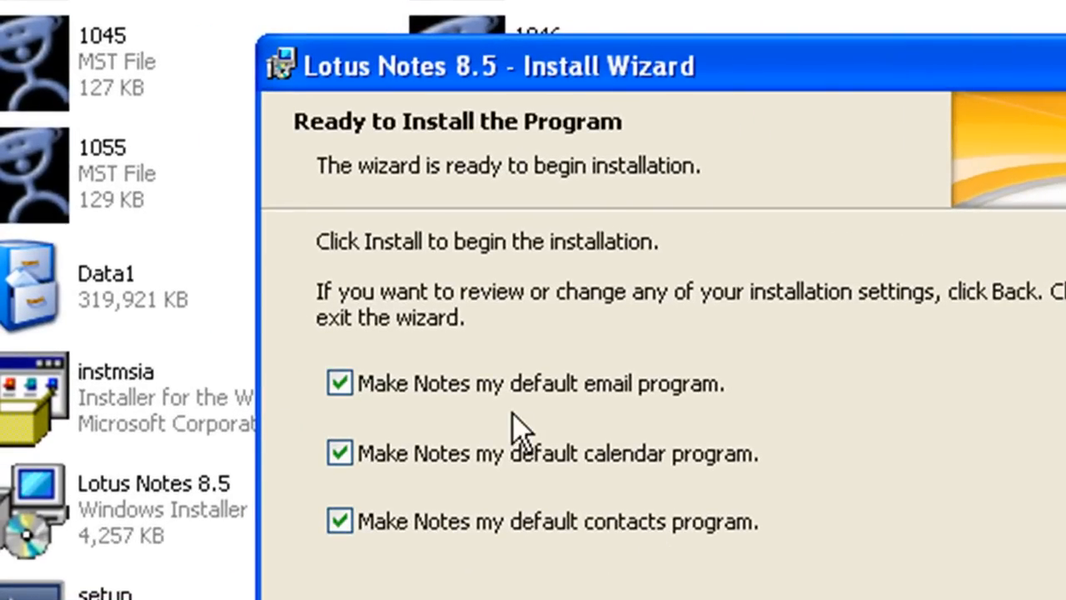
{"action": "mouse_move", "coordinate": [687, 499]}
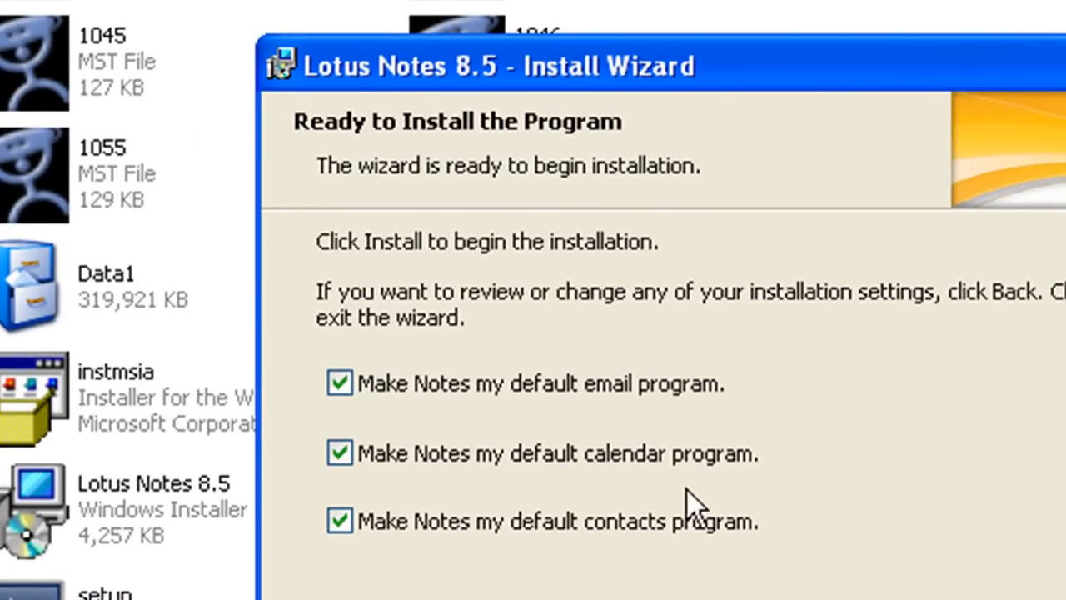
{"action": "mouse_move", "coordinate": [629, 591]}
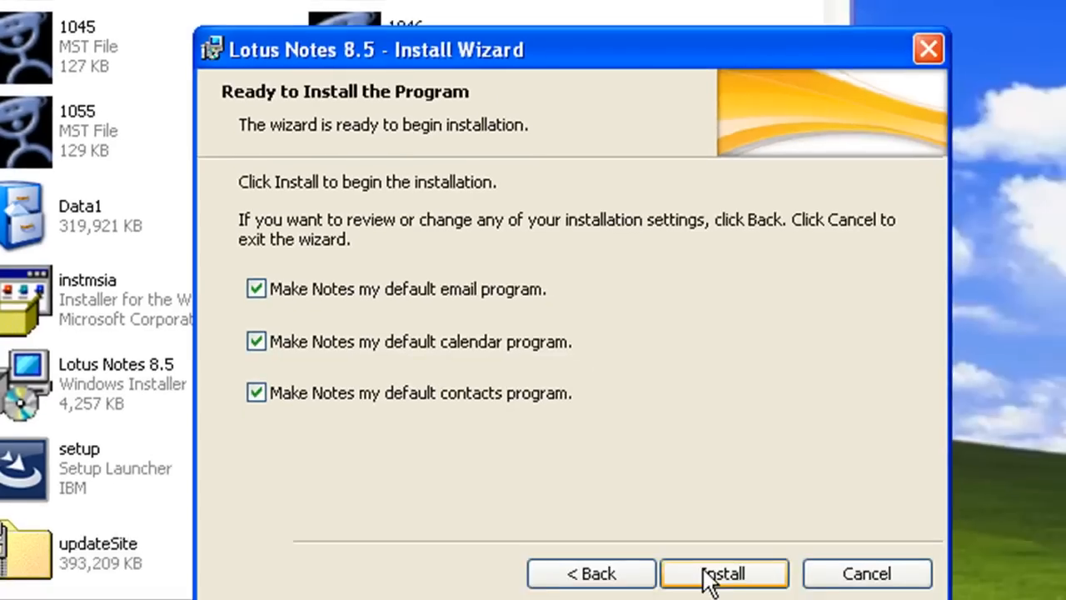
Install Lotus Notes 8.5 as default email, calendar and contacts program and finish the wizard
{"action": "left_click", "coordinate": [723, 573]}
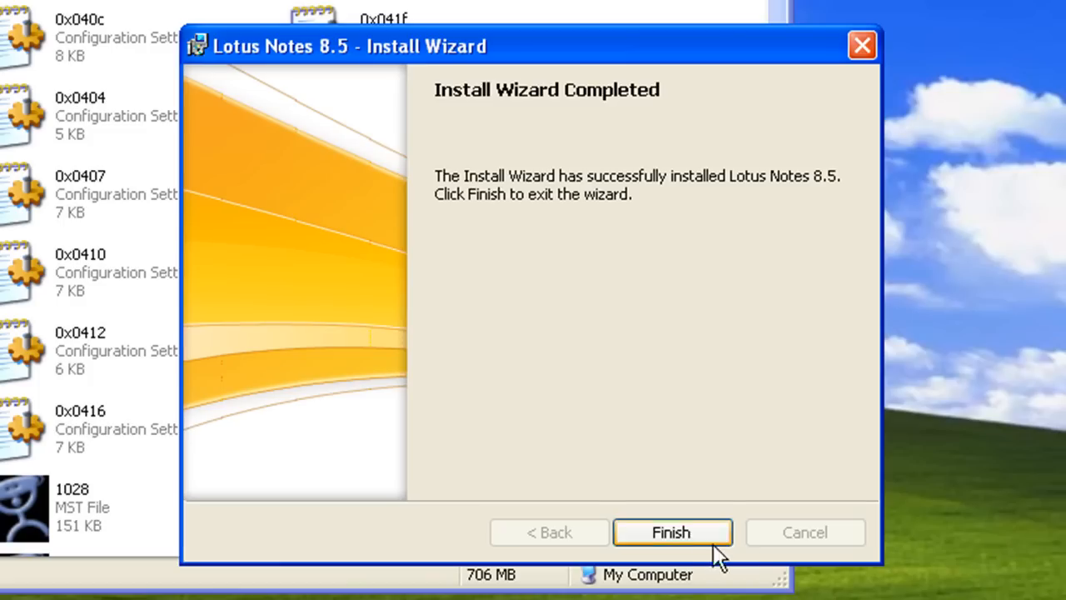
{"action": "left_click", "coordinate": [671, 532]}
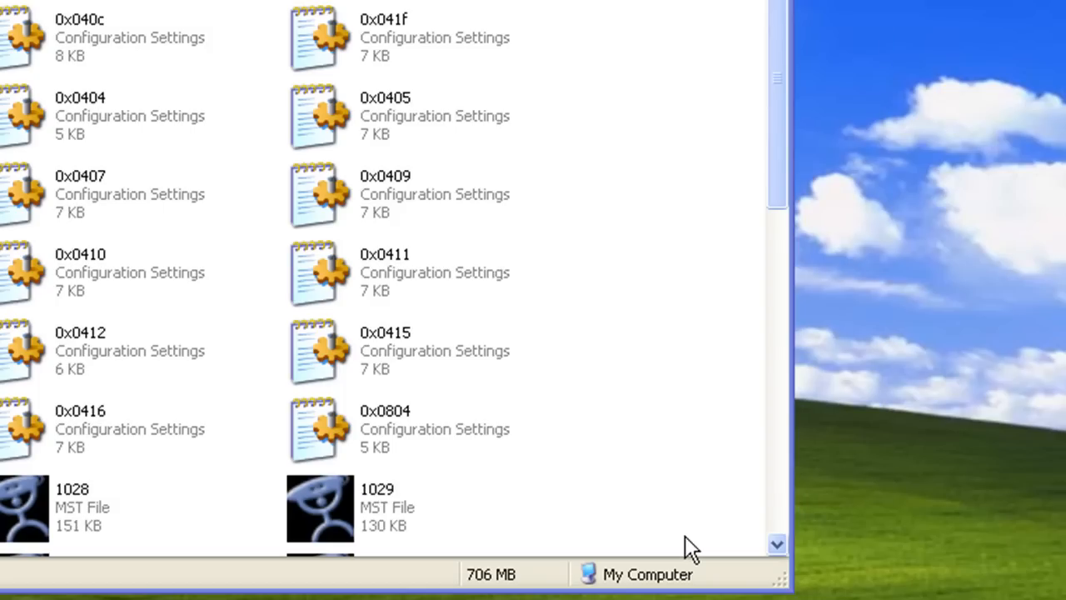
{"action": "mouse_move", "coordinate": [573, 171]}
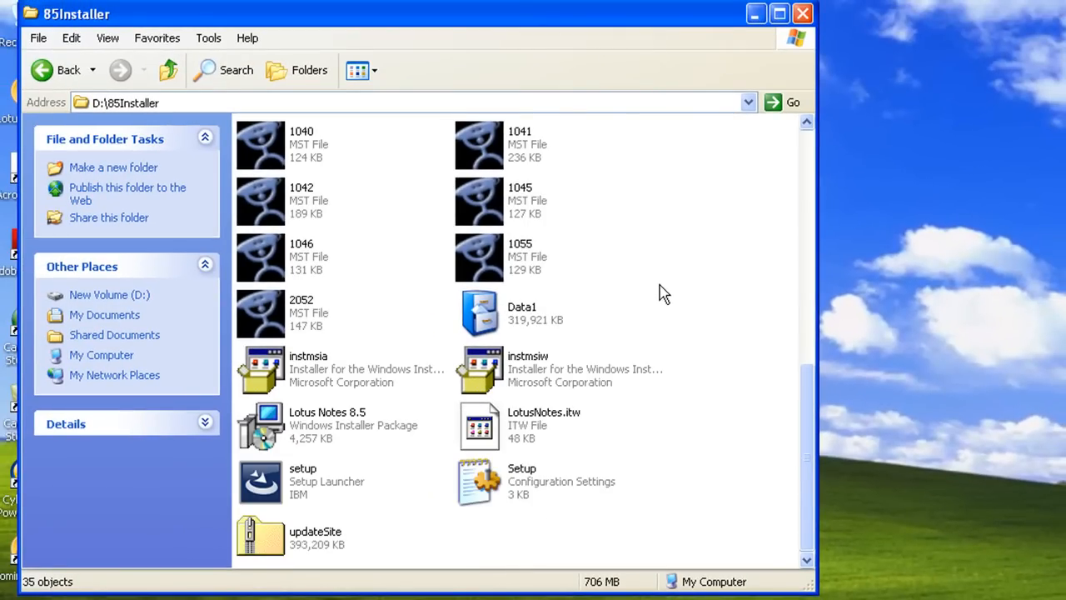
{"action": "mouse_move", "coordinate": [725, 374]}
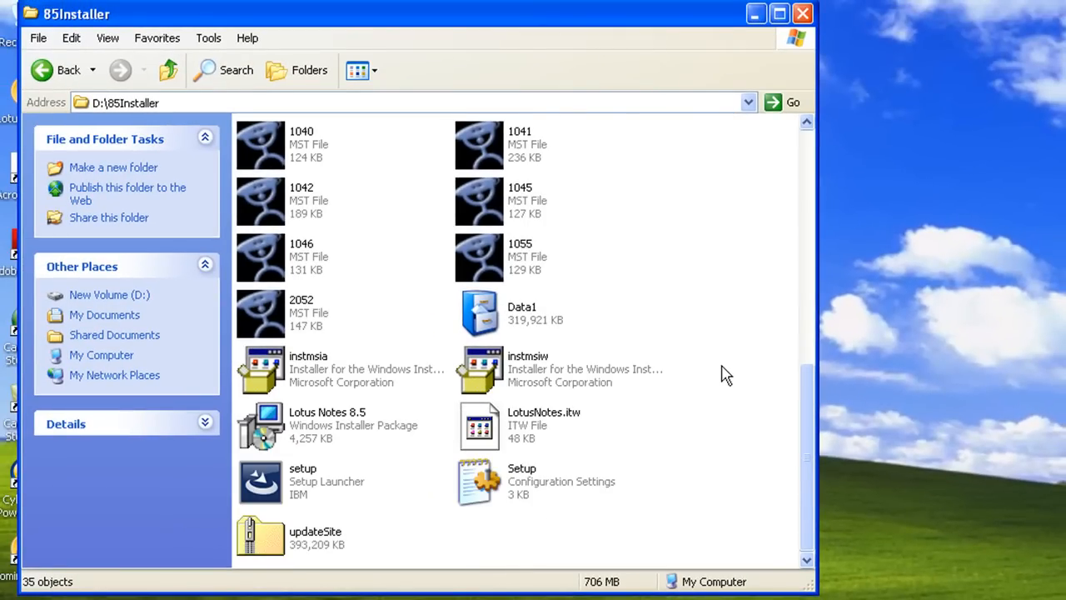
{"action": "mouse_move", "coordinate": [748, 390]}
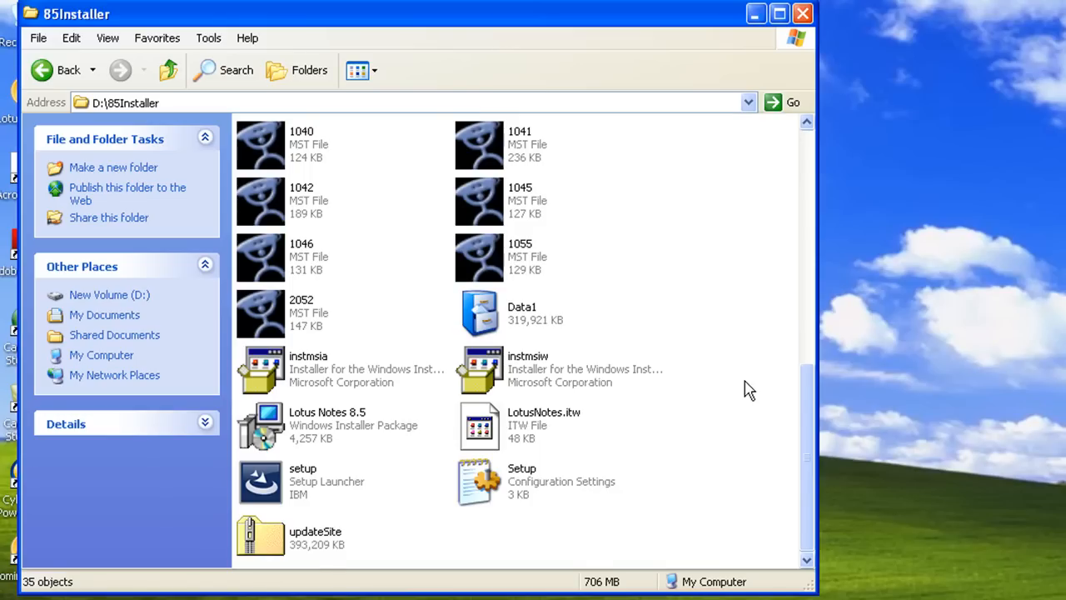